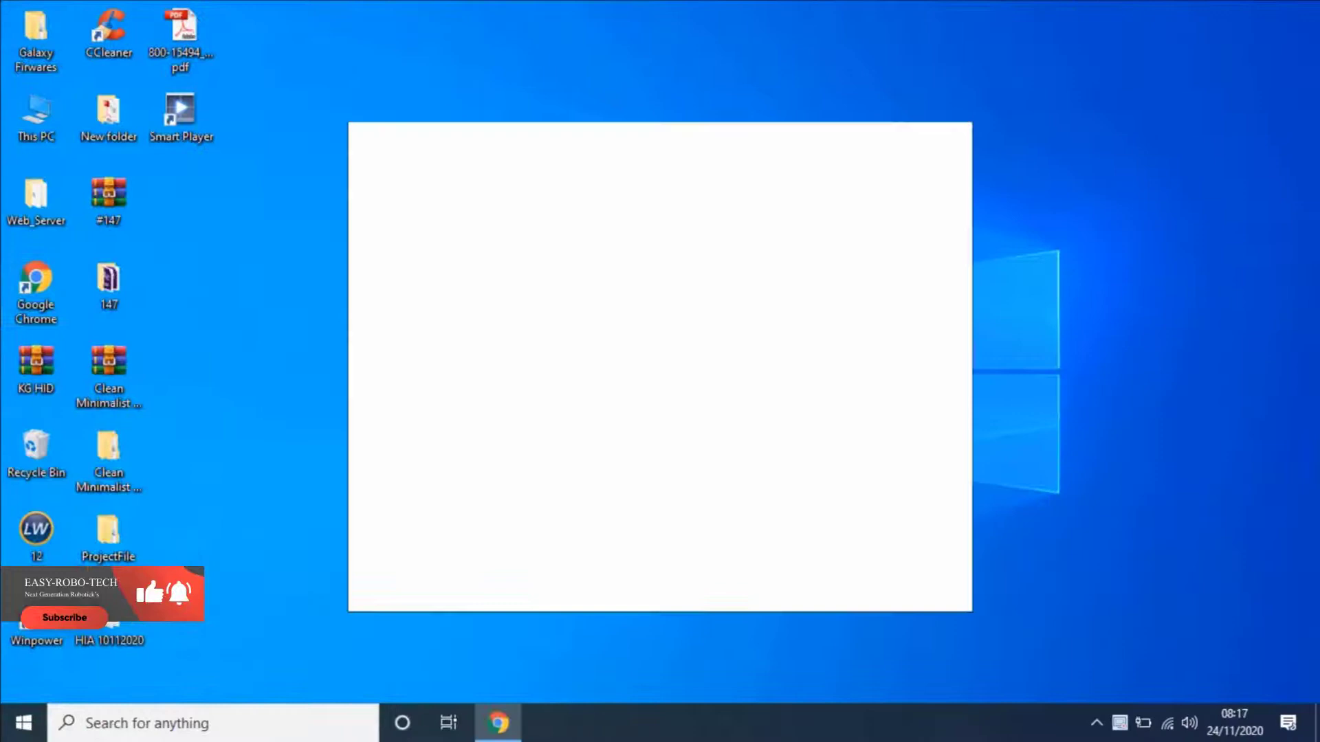
Load mme.gov.qa, dismiss the Translate offer and show the ministry site in English
{"action": "left_click", "coordinate": [497, 740]}
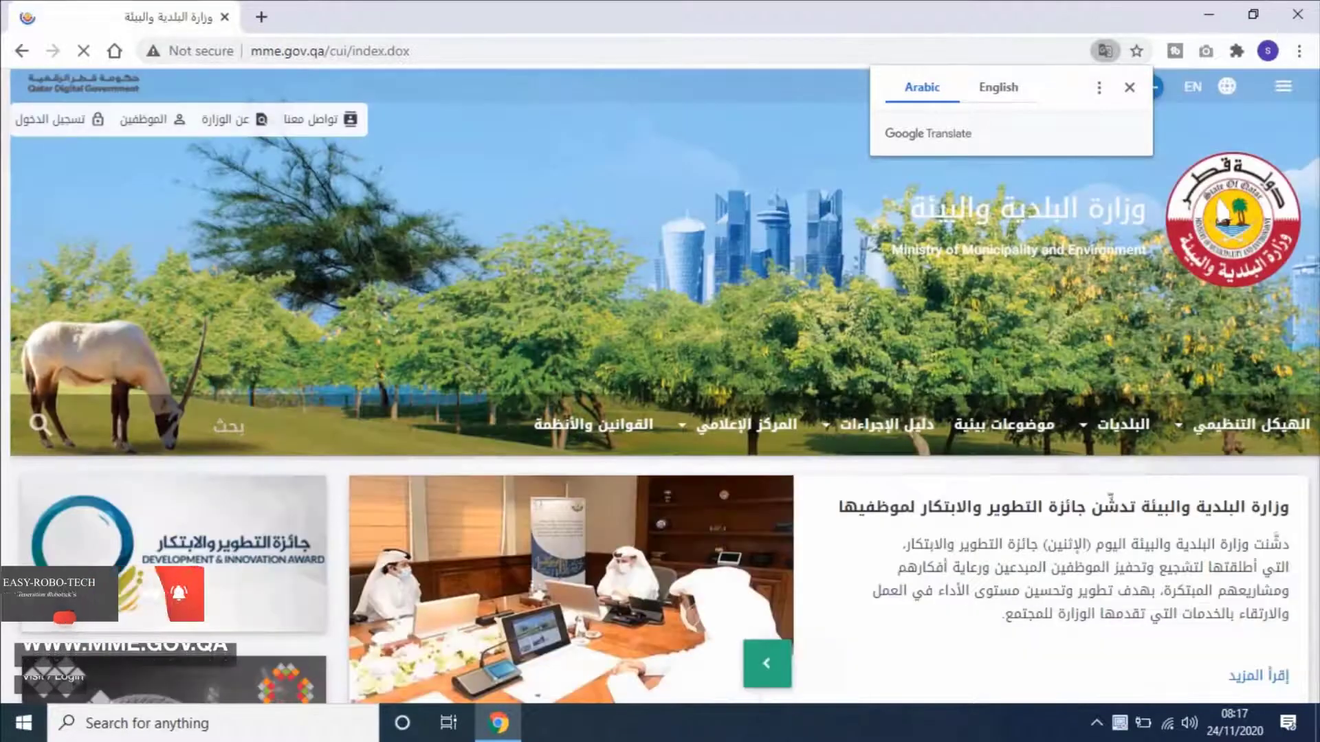
{"action": "left_click", "coordinate": [1129, 88]}
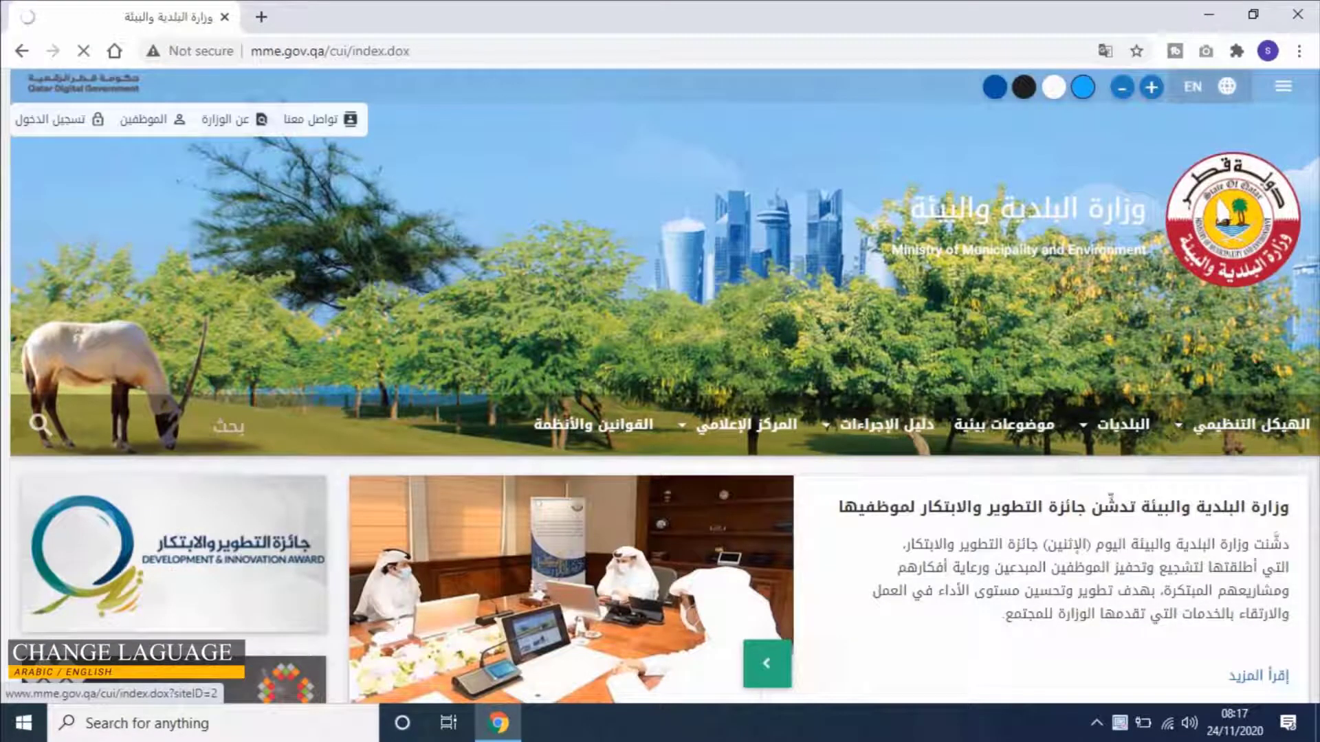
{"action": "left_click", "coordinate": [1192, 85]}
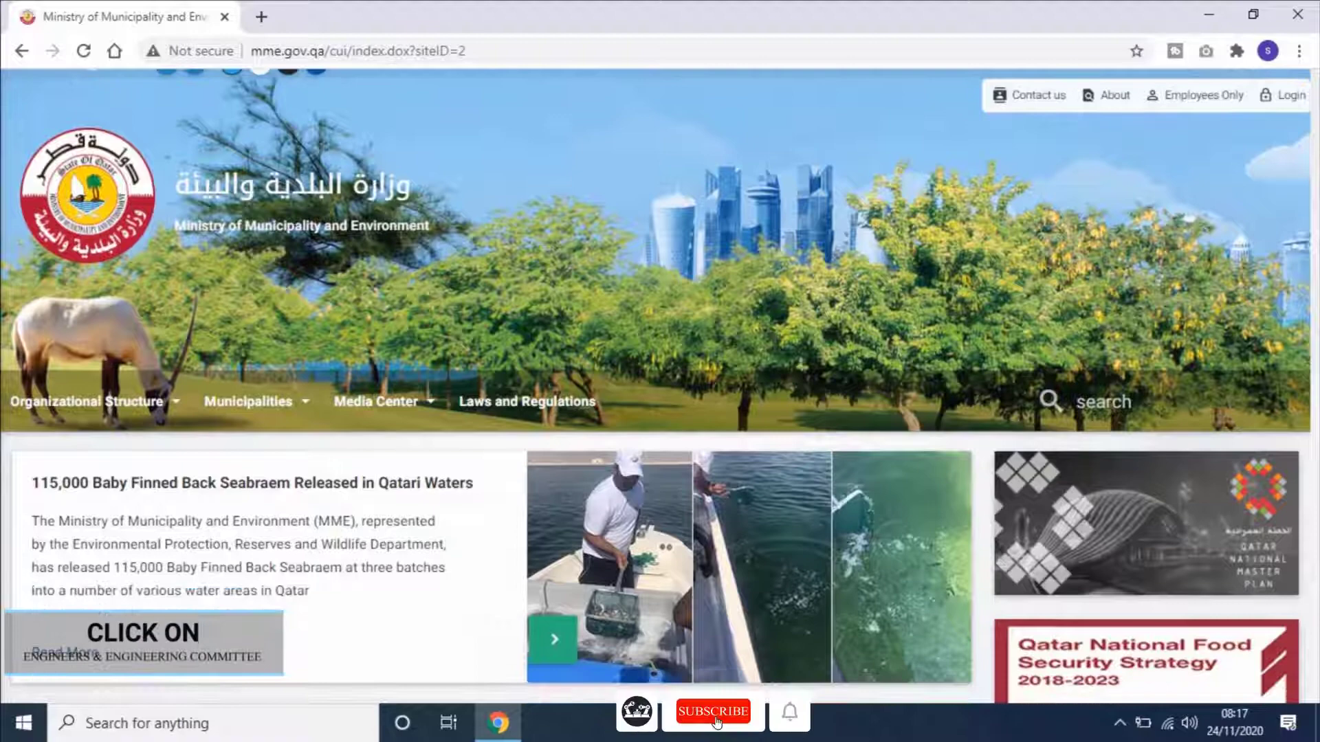
Reach the Categories section and enter the Engineers & Engineering Committee services
{"action": "scroll", "scroll_direction": "down", "scroll_amount": 3}
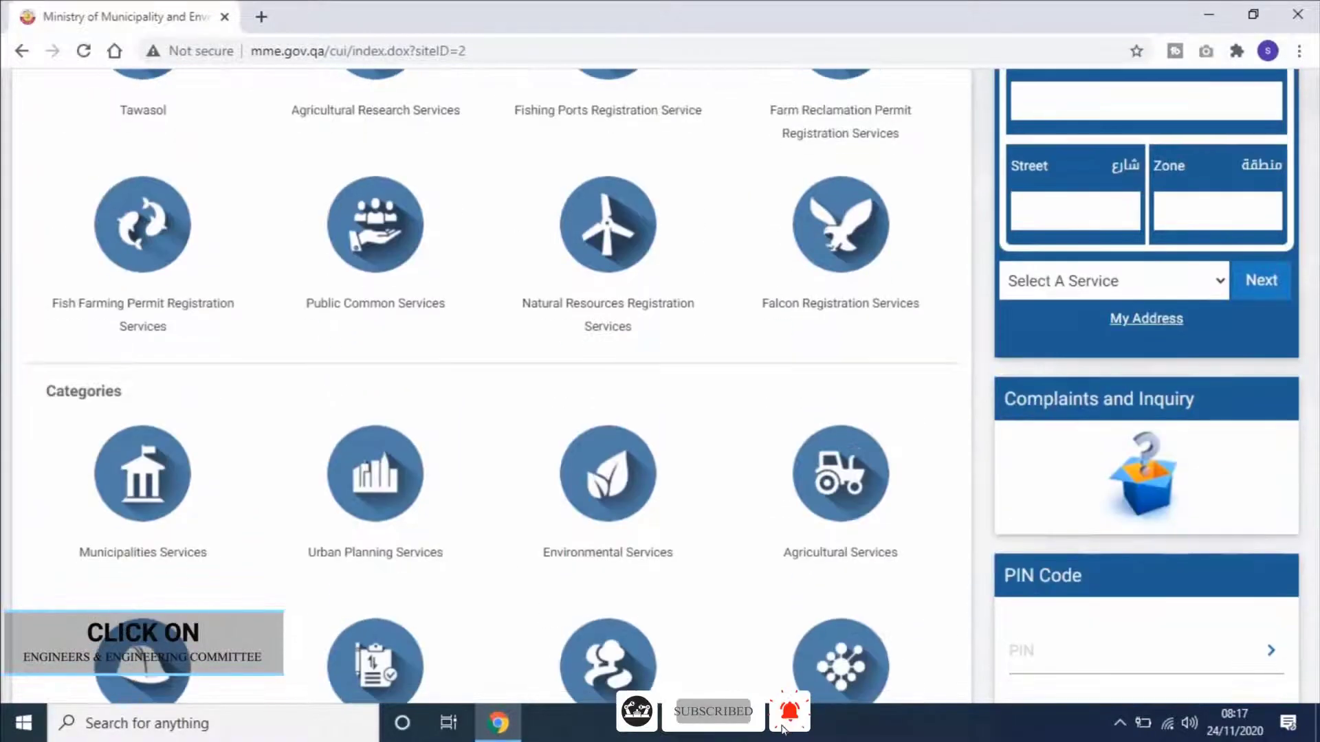
{"action": "scroll", "scroll_direction": "down", "scroll_amount": 3}
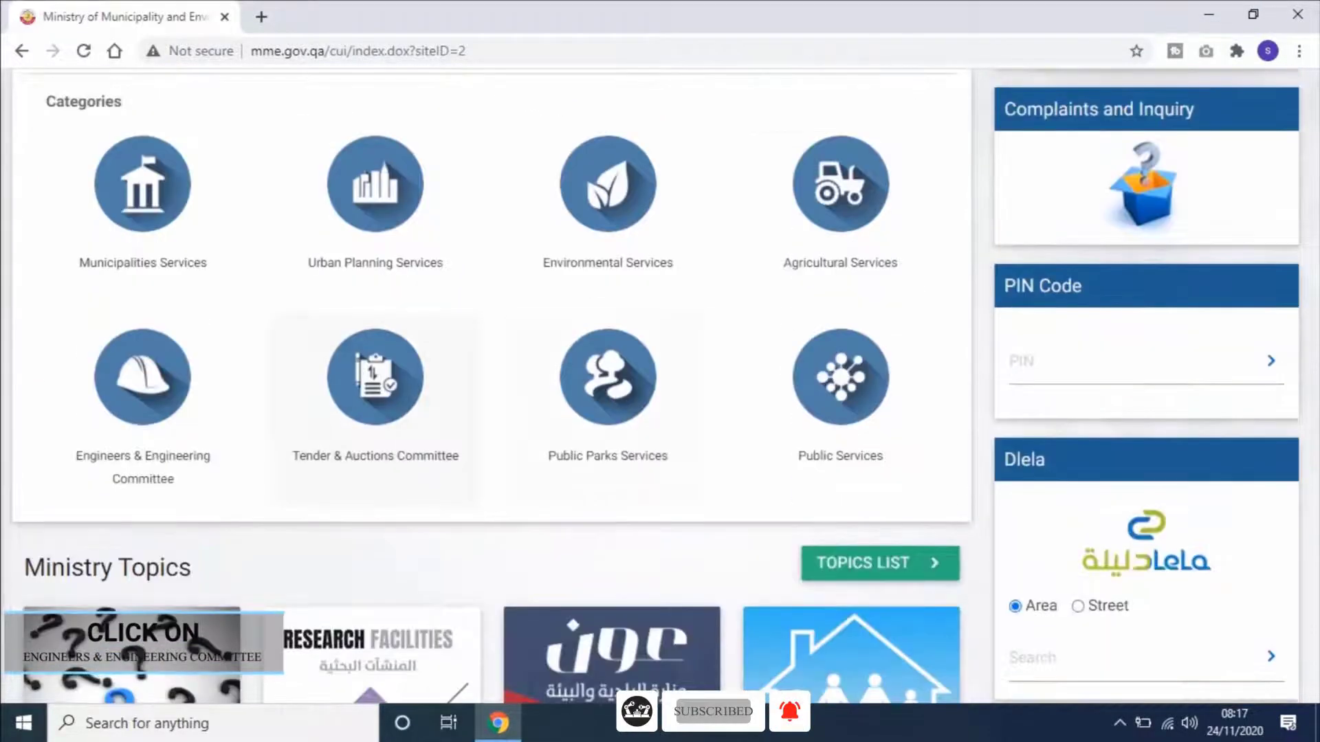
{"action": "left_click", "coordinate": [142, 377]}
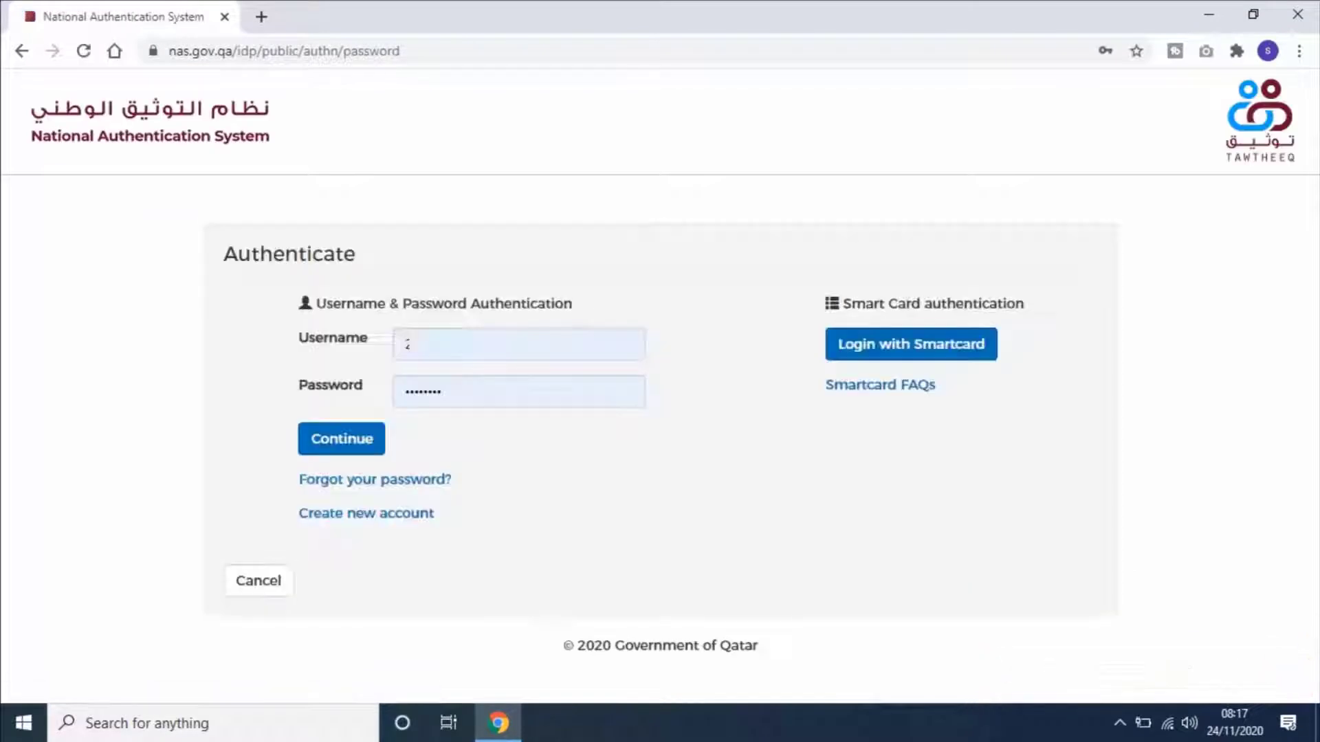
Sign in through the National Authentication System with the Qatar ID username and password
{"action": "left_click", "coordinate": [341, 439]}
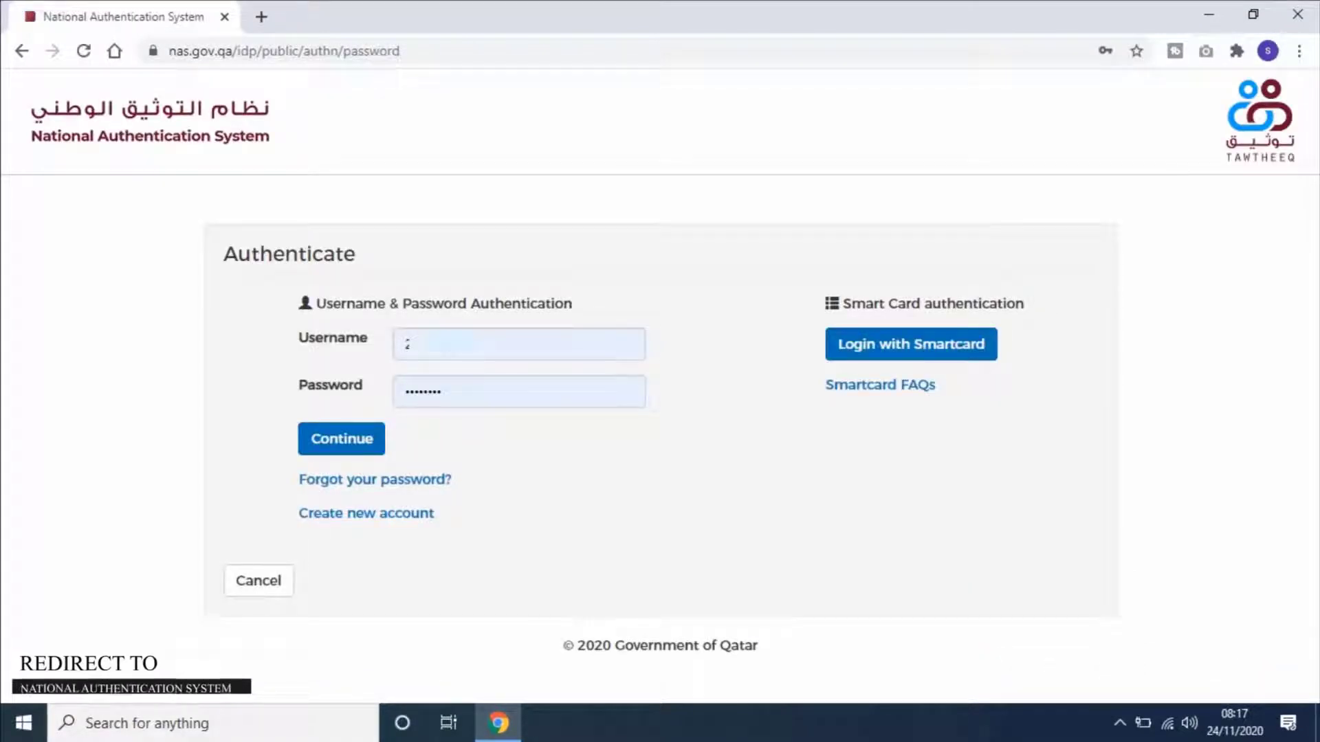
{"action": "left_click", "coordinate": [518, 344]}
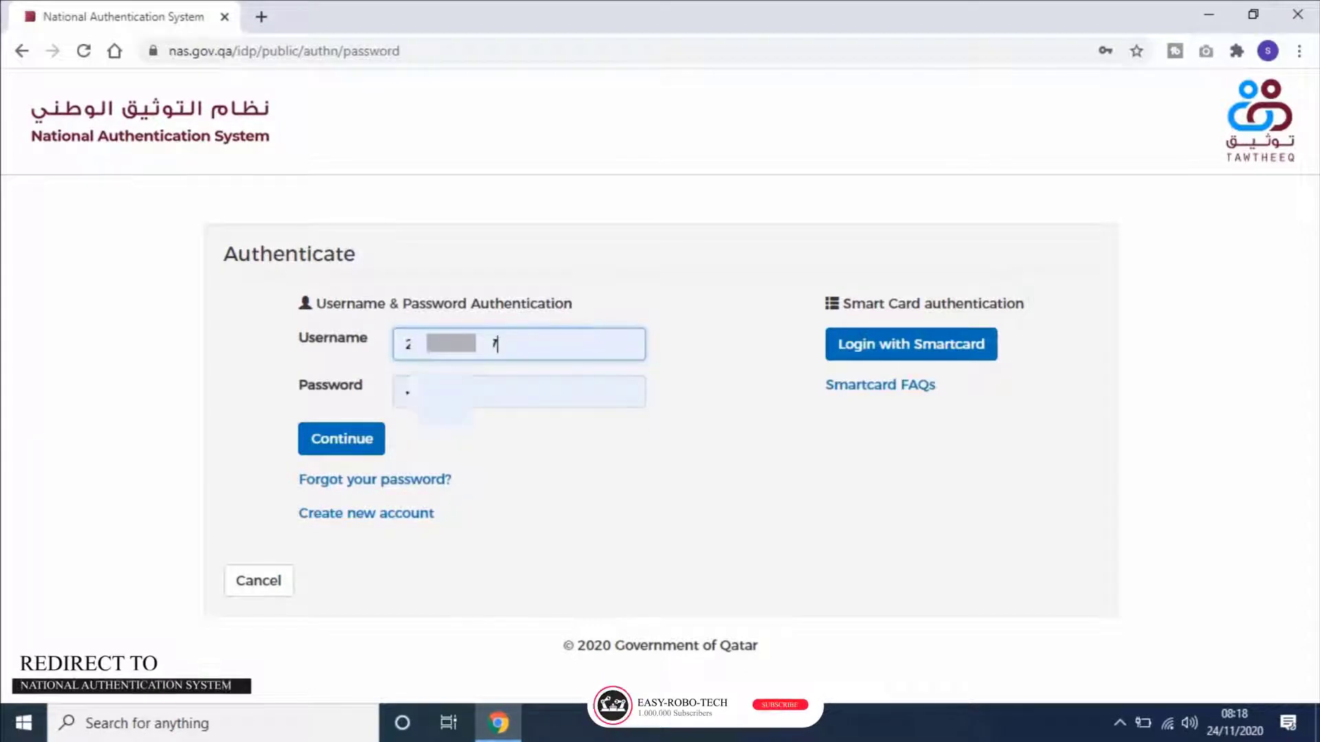
{"action": "left_click", "coordinate": [520, 391]}
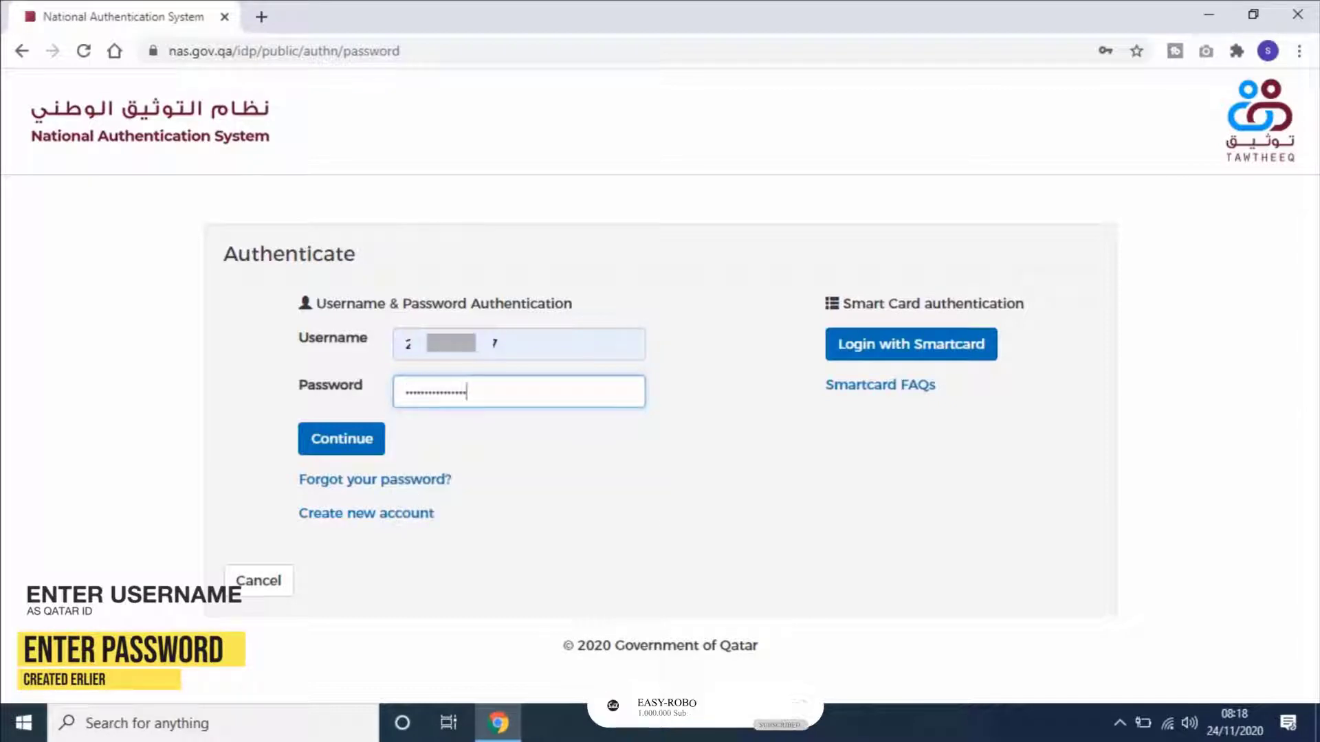
{"action": "left_click", "coordinate": [341, 439]}
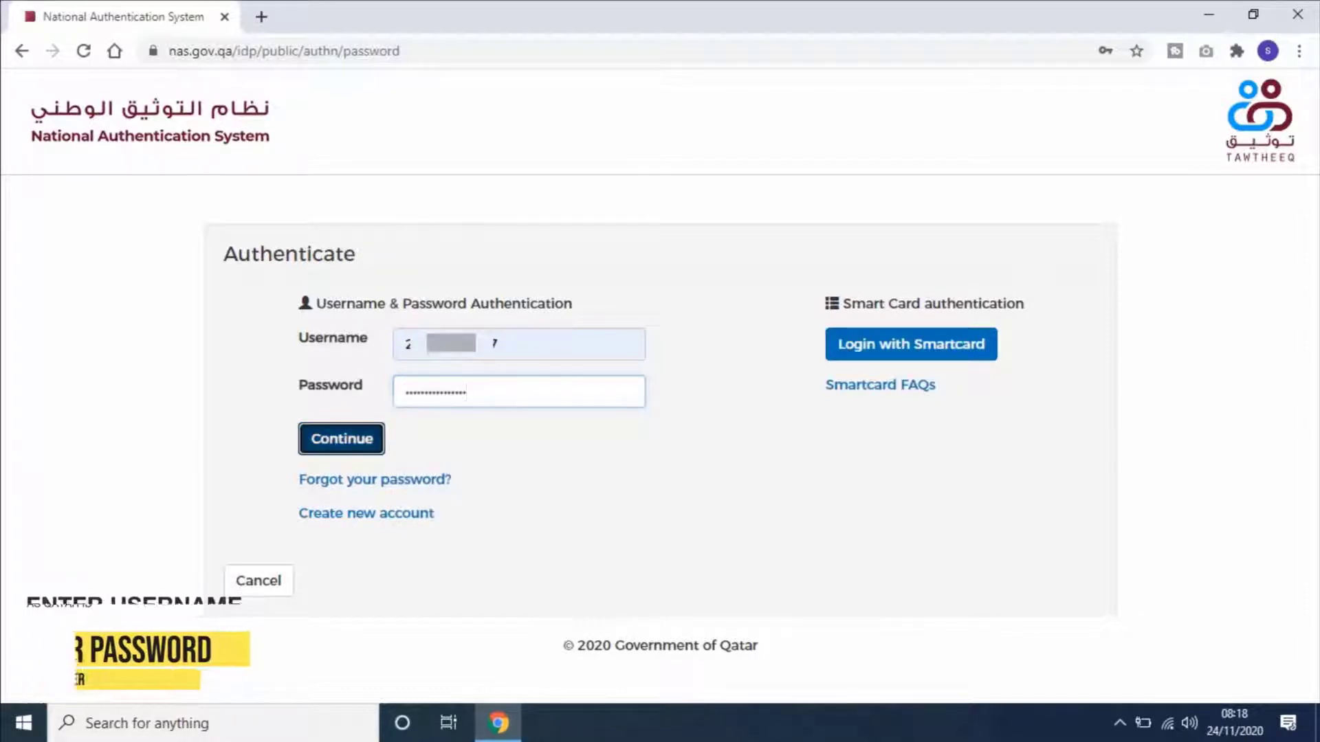
{"action": "left_click", "coordinate": [341, 439]}
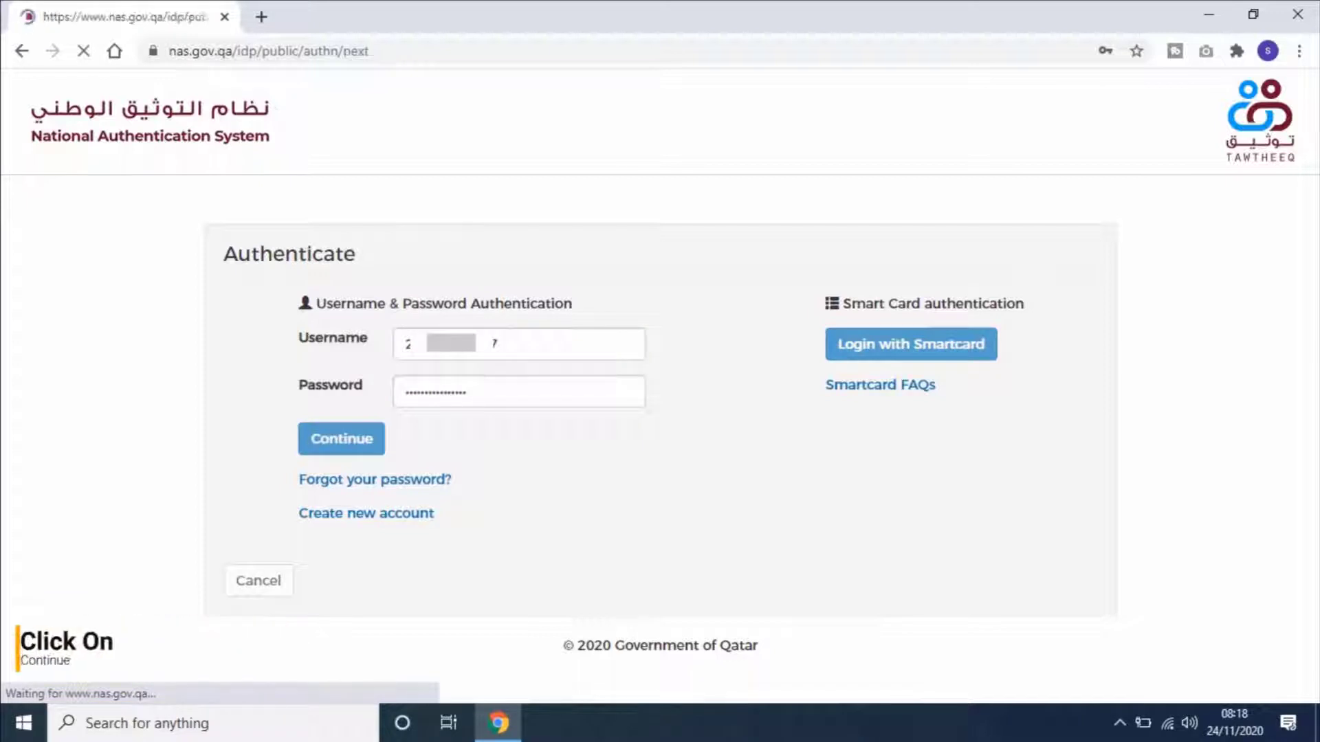
{"action": "left_click", "coordinate": [341, 439]}
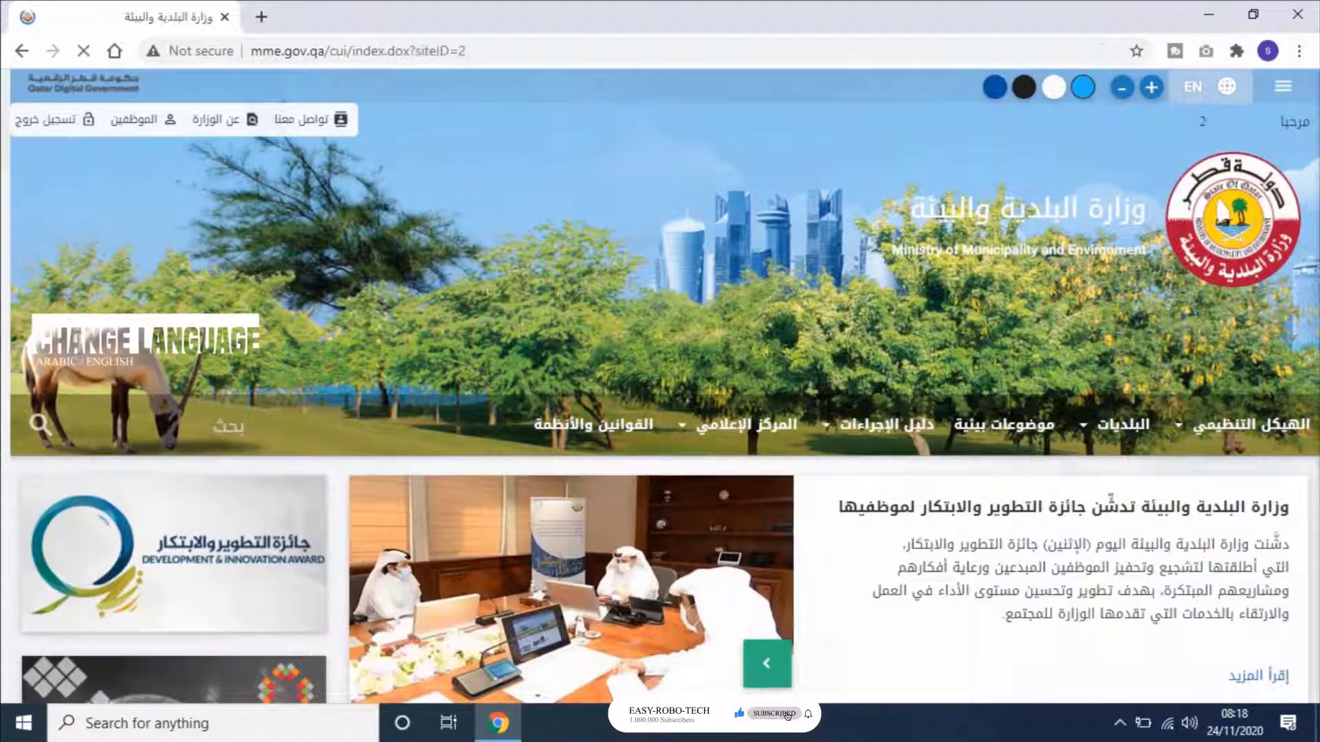
Show the signed-in site in English and enter the Engineers & Engineering Committee page from Categories
{"action": "left_click", "coordinate": [1207, 87]}
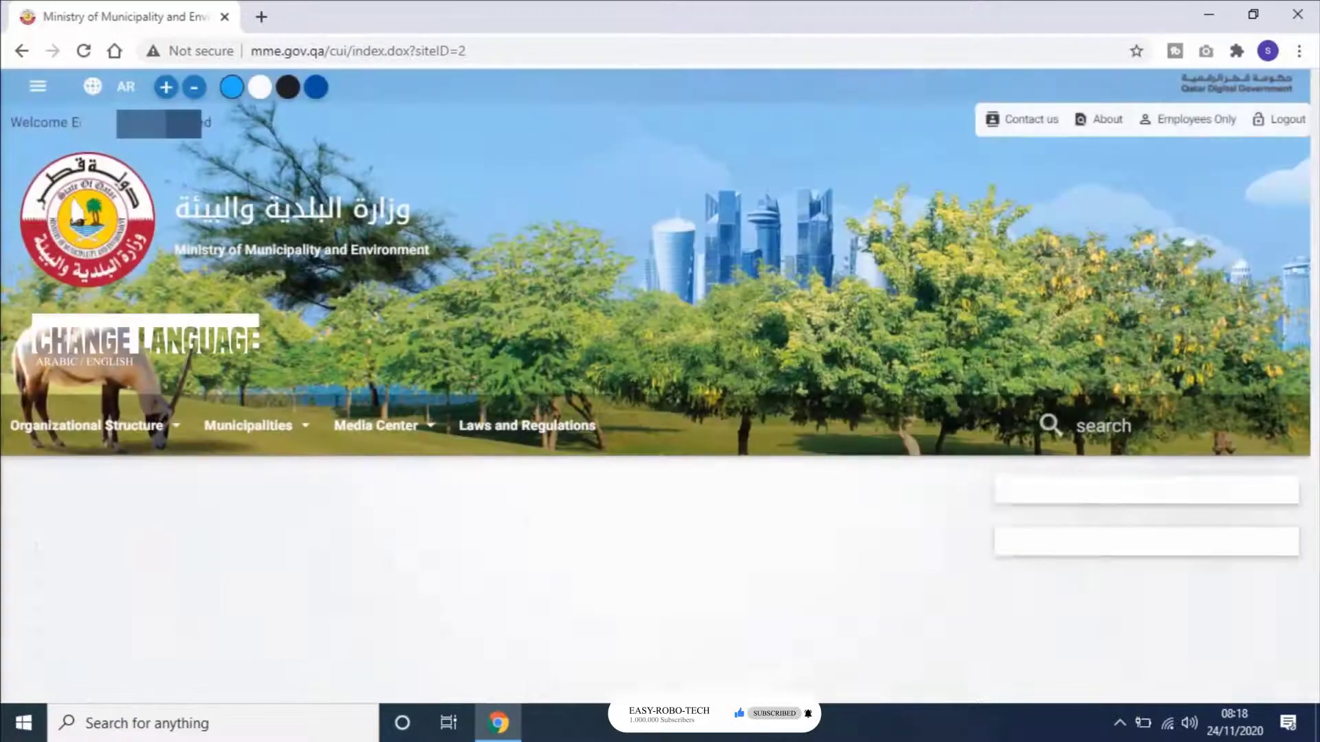
{"action": "scroll", "scroll_direction": "down", "scroll_amount": 3}
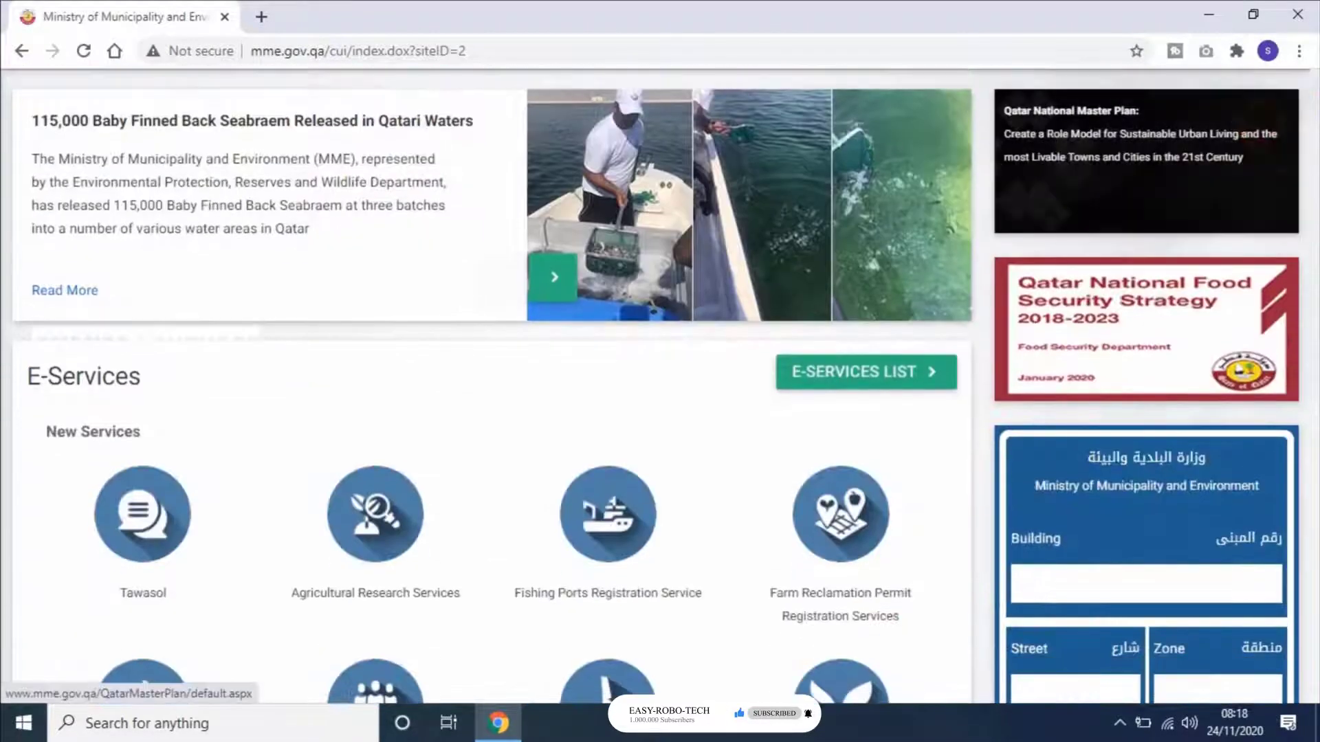
{"action": "scroll", "scroll_direction": "down", "scroll_amount": 3}
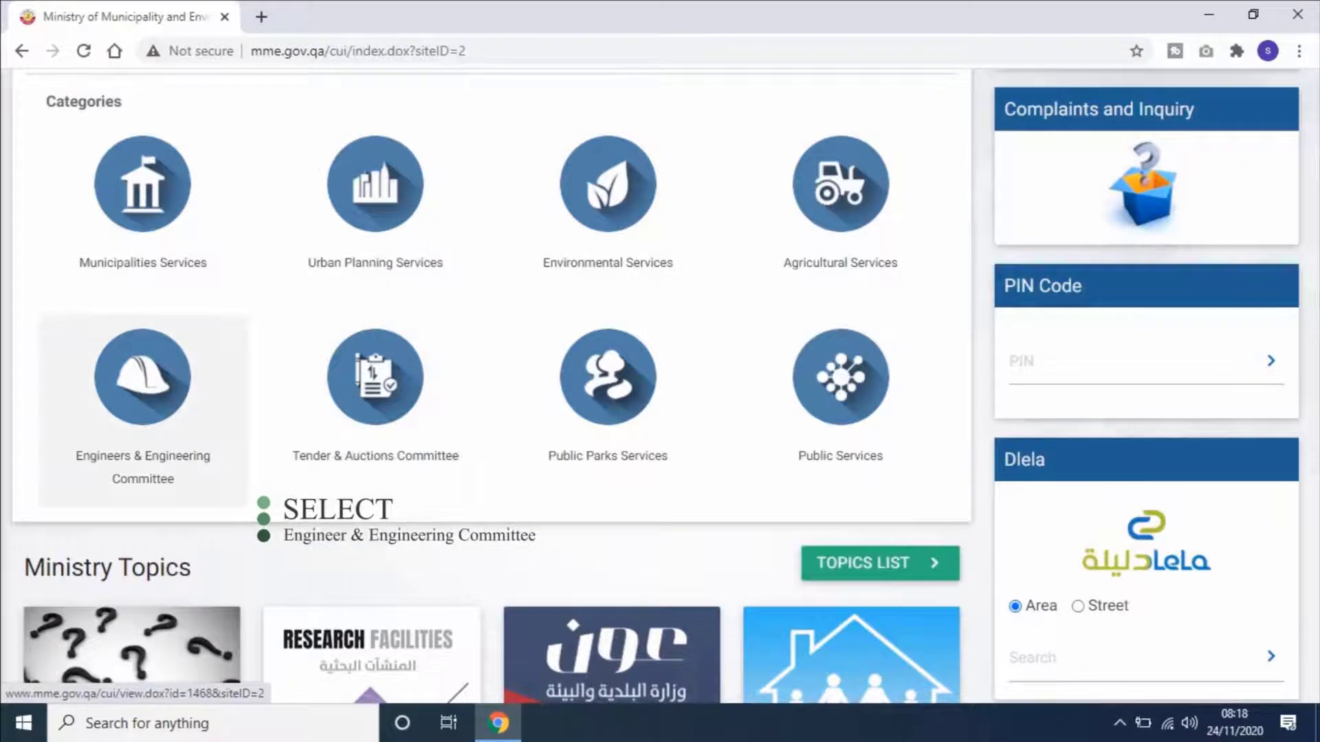
{"action": "left_click", "coordinate": [141, 376]}
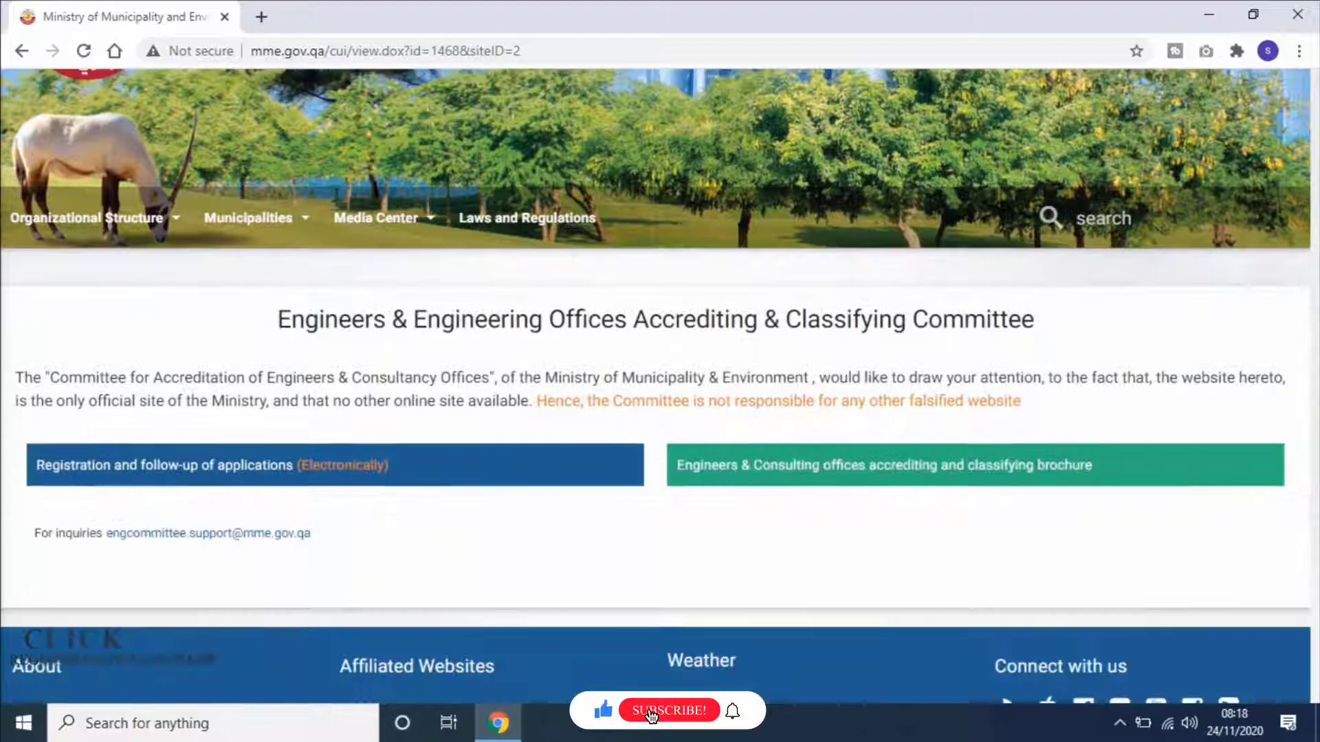
{"action": "scroll", "scroll_direction": "down", "scroll_amount": 3}
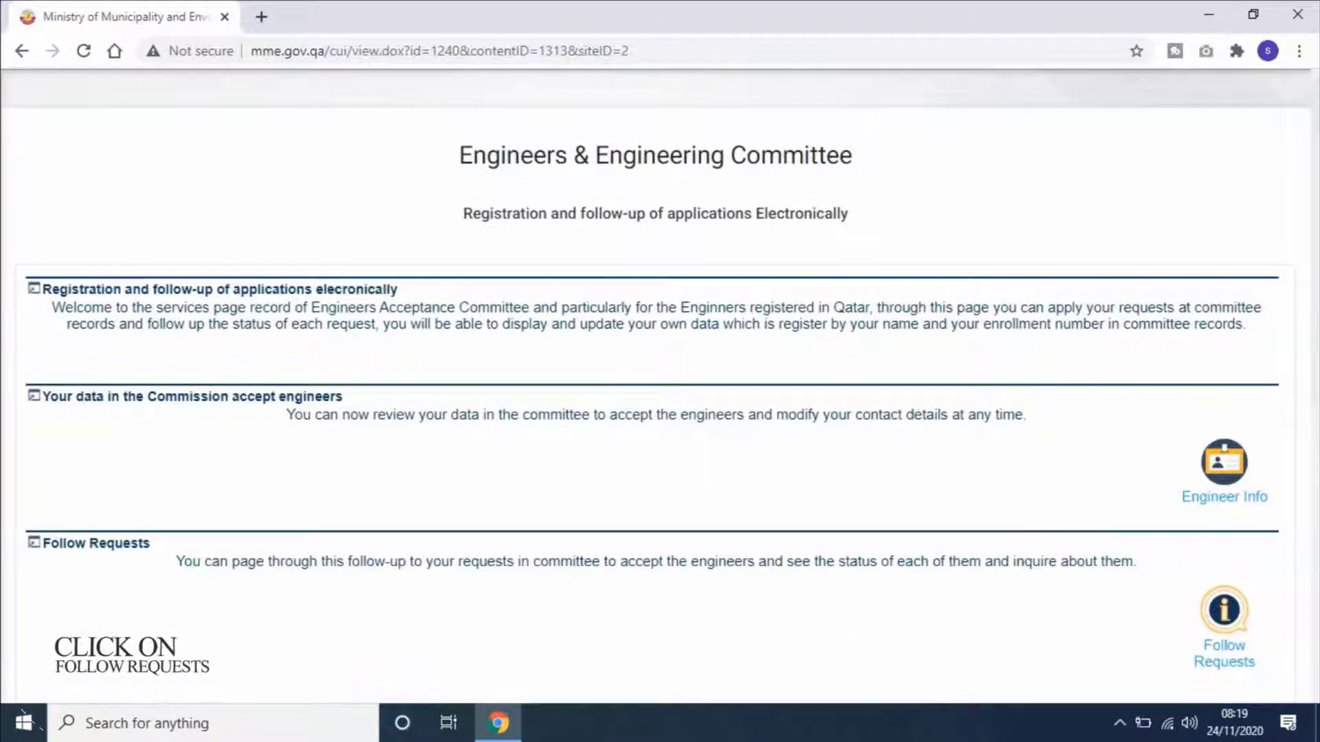
Show the status of my committee requests and review the engineer request details
{"action": "scroll", "scroll_direction": "down", "scroll_amount": 3}
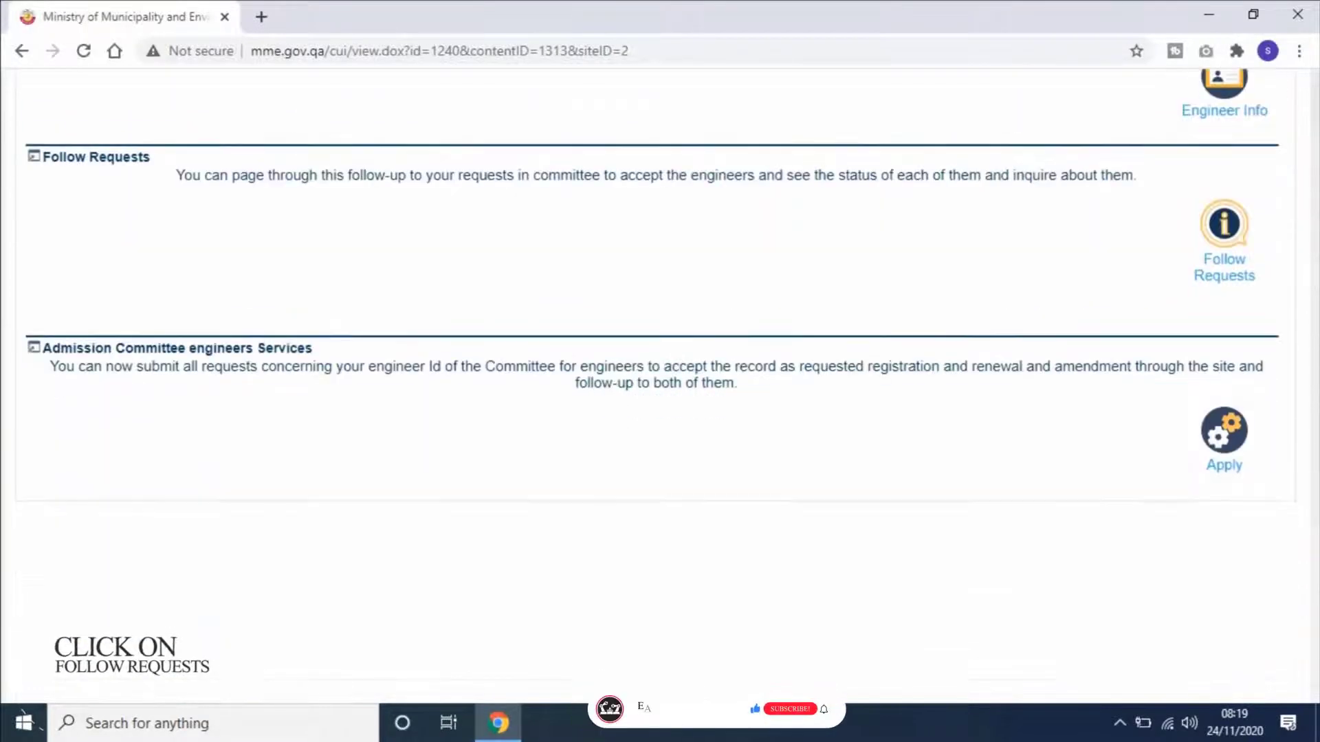
{"action": "left_click", "coordinate": [1224, 267]}
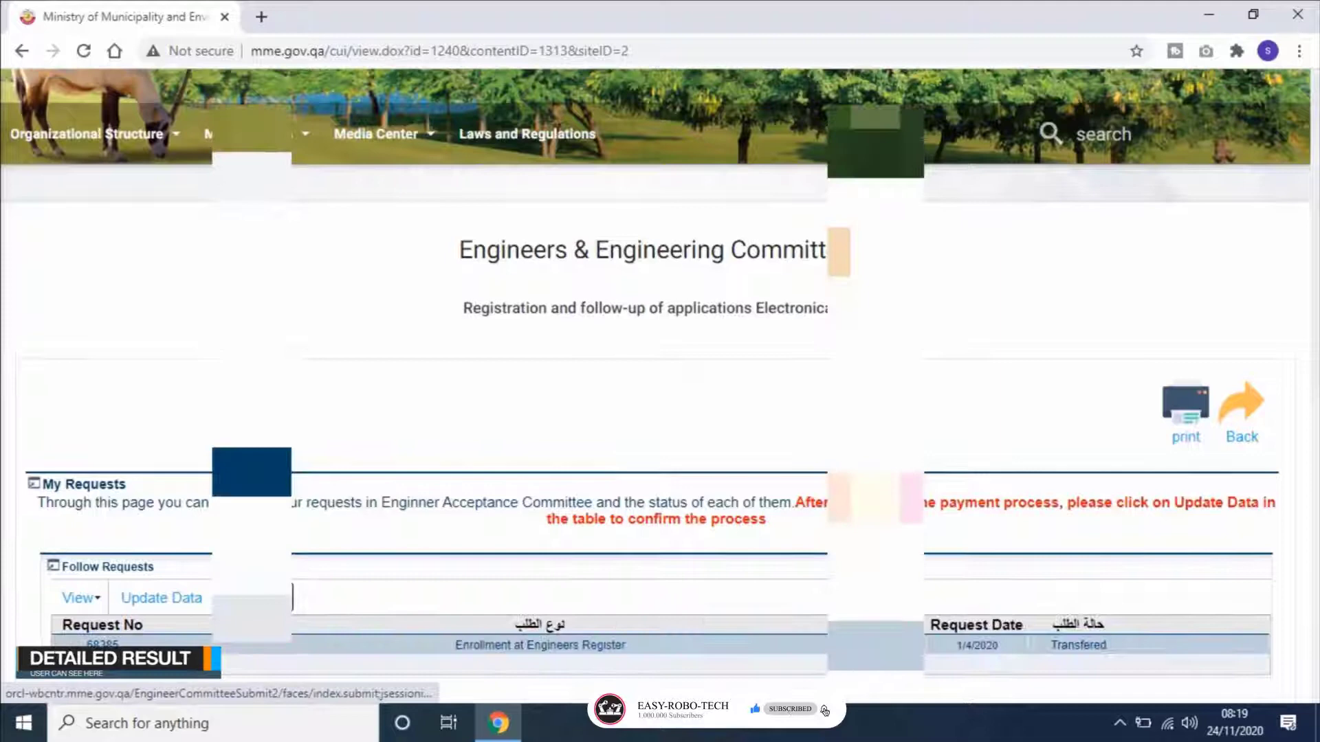
{"action": "scroll", "scroll_direction": "down", "scroll_amount": 3}
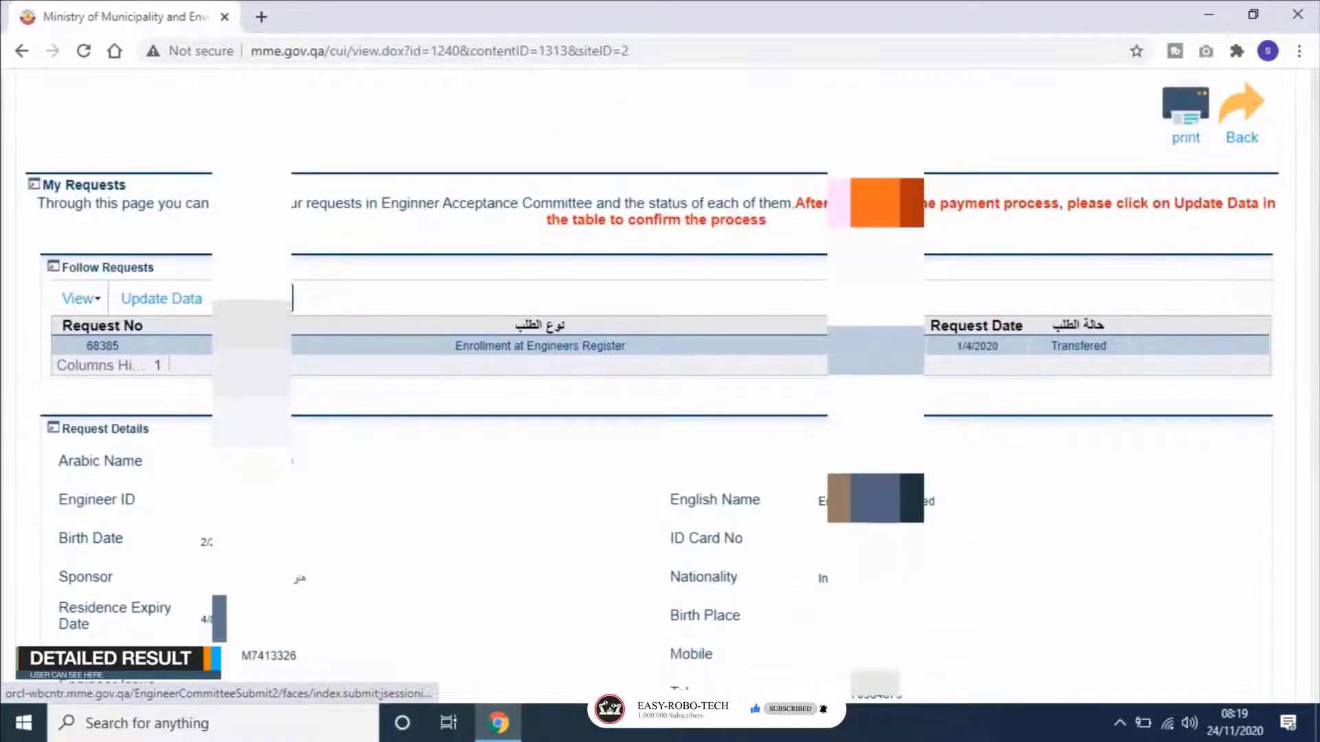
{"action": "scroll", "scroll_direction": "down", "scroll_amount": 3}
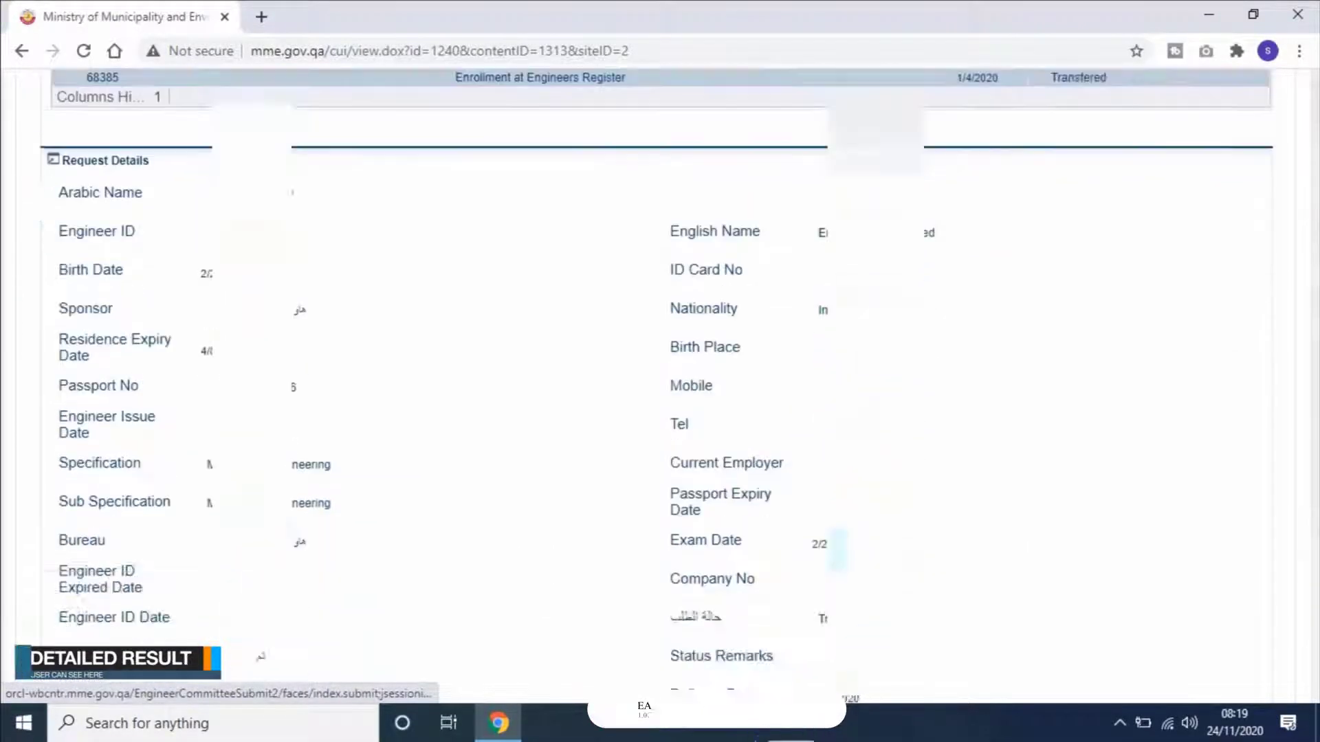
{"action": "scroll", "scroll_direction": "down", "scroll_amount": 3}
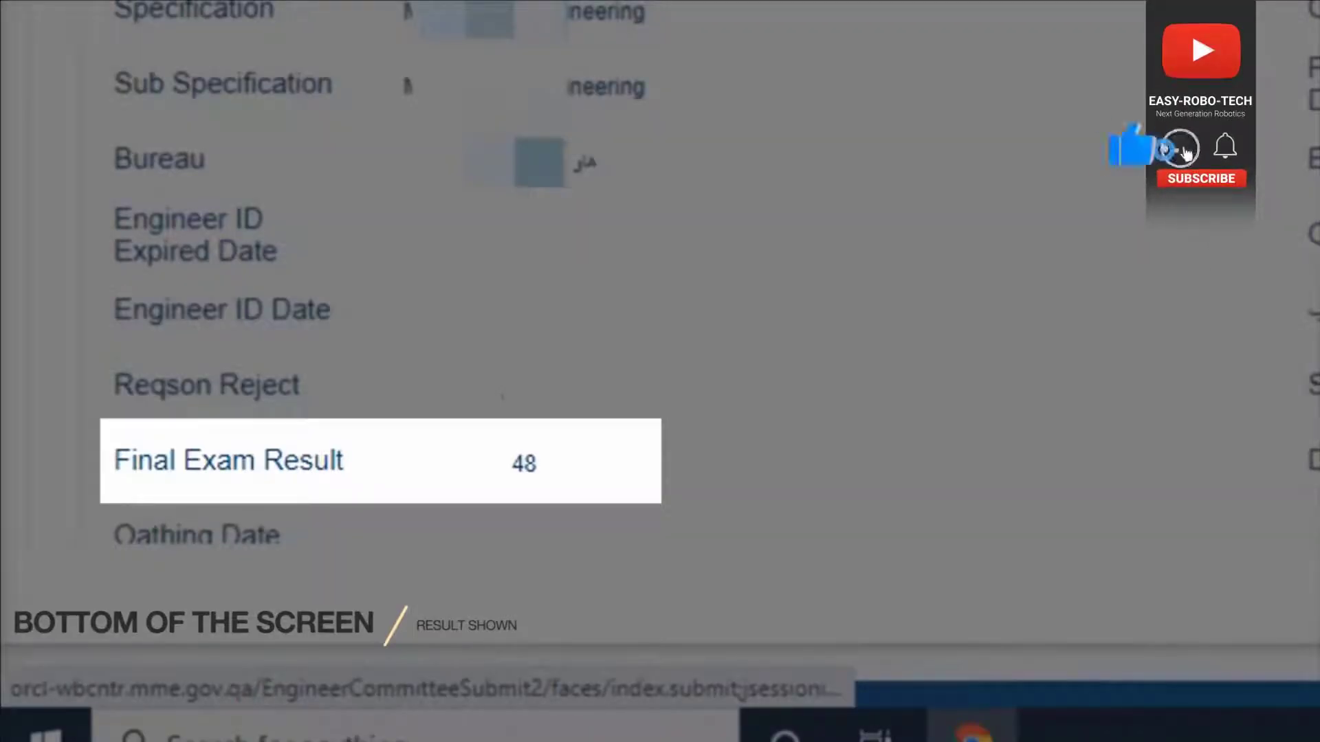
Continue down the request details to the Final Exam Result and Delivery Date rows
{"action": "left_click", "coordinate": [1178, 149]}
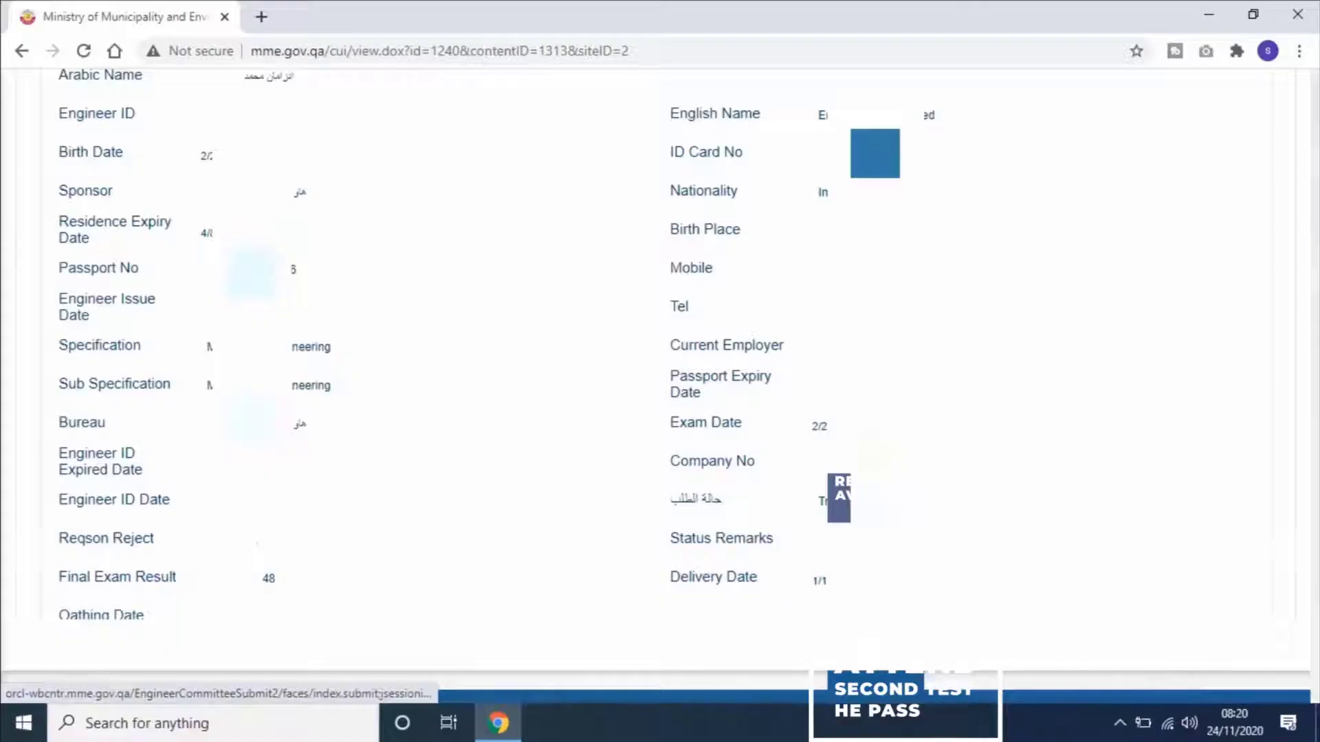
{"action": "scroll", "scroll_direction": "down", "scroll_amount": 3}
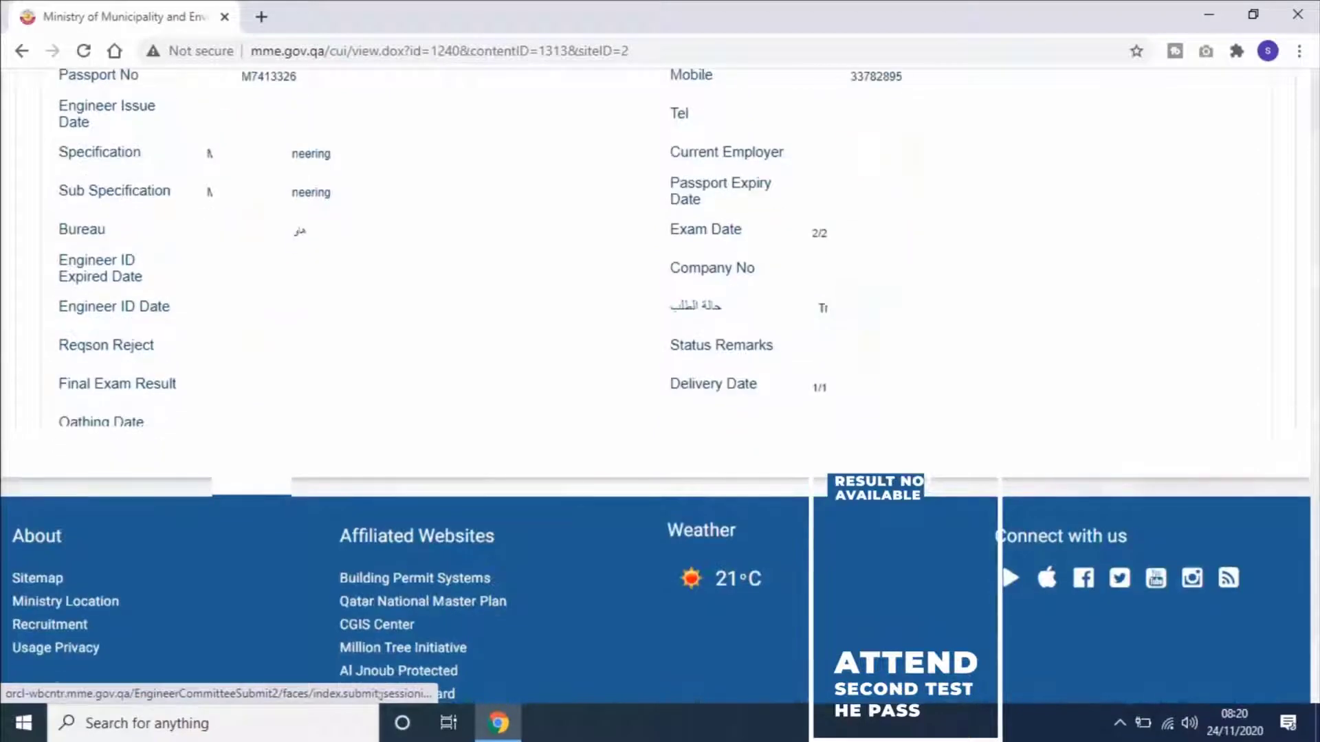
{"action": "scroll", "scroll_direction": "down", "scroll_amount": 3}
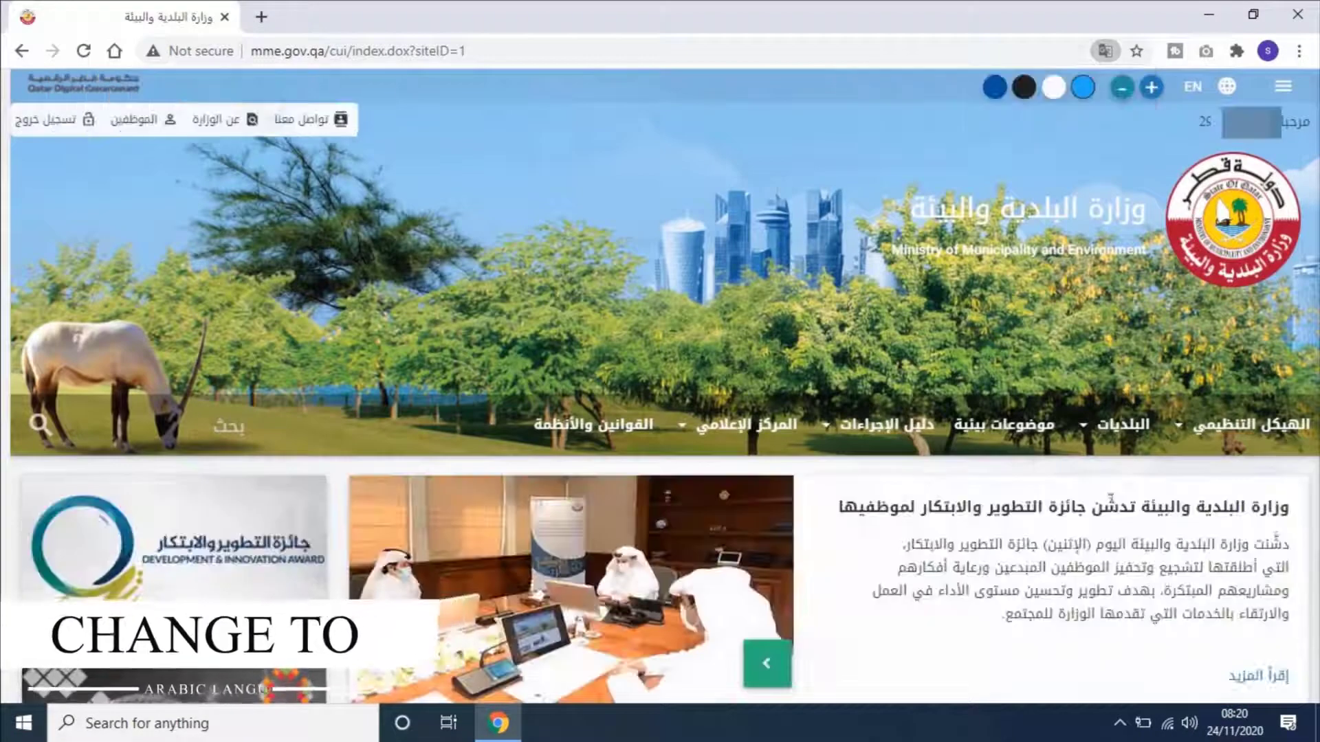
On the Arabic site, reach e-services and enter electronic registration and follow-up of engineer requests
{"action": "scroll", "scroll_direction": "down", "scroll_amount": 3}
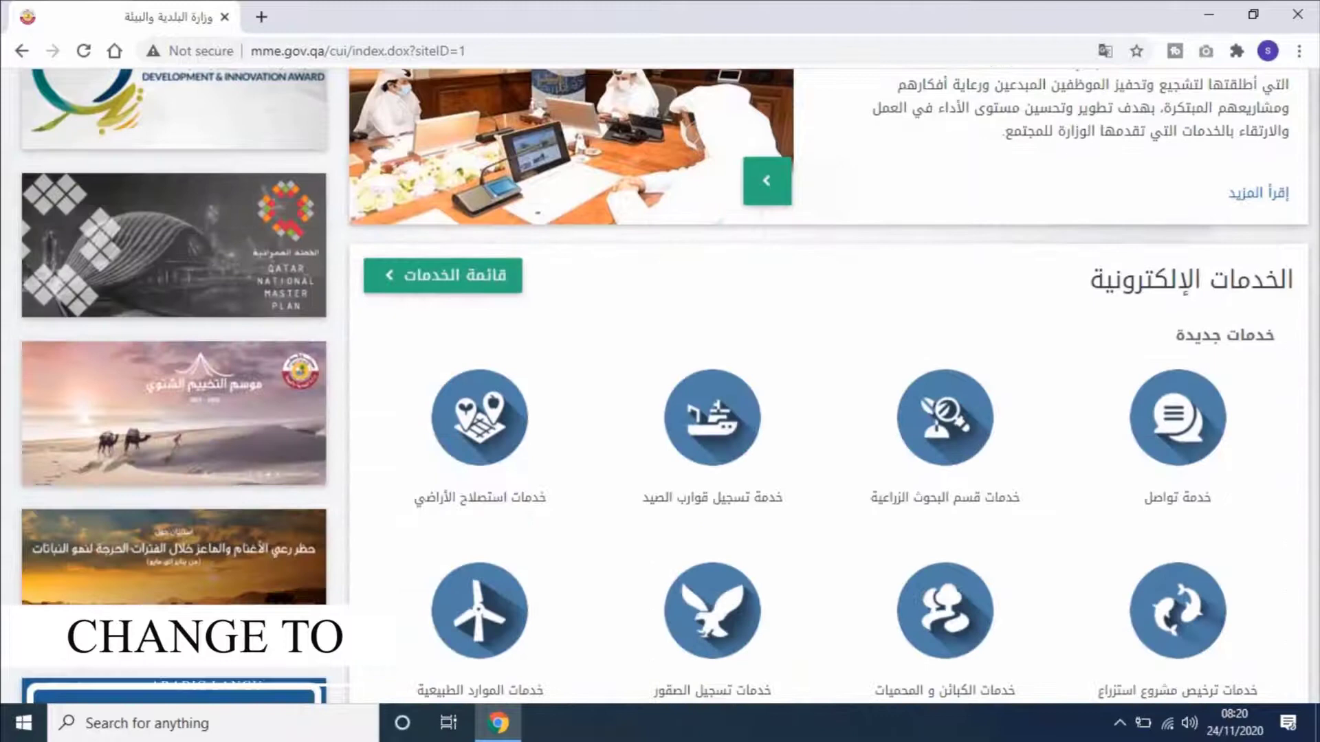
{"action": "scroll", "scroll_direction": "down", "scroll_amount": 3}
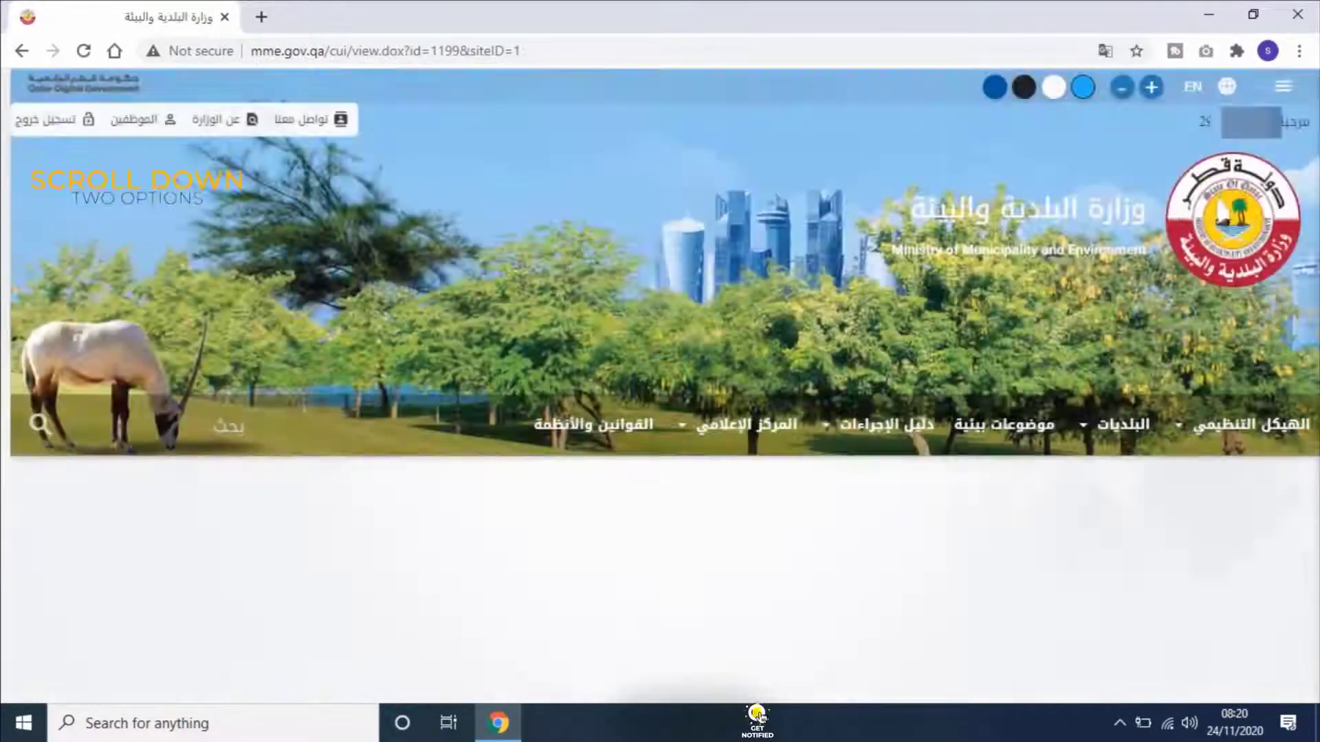
{"action": "scroll", "scroll_direction": "down", "scroll_amount": 3}
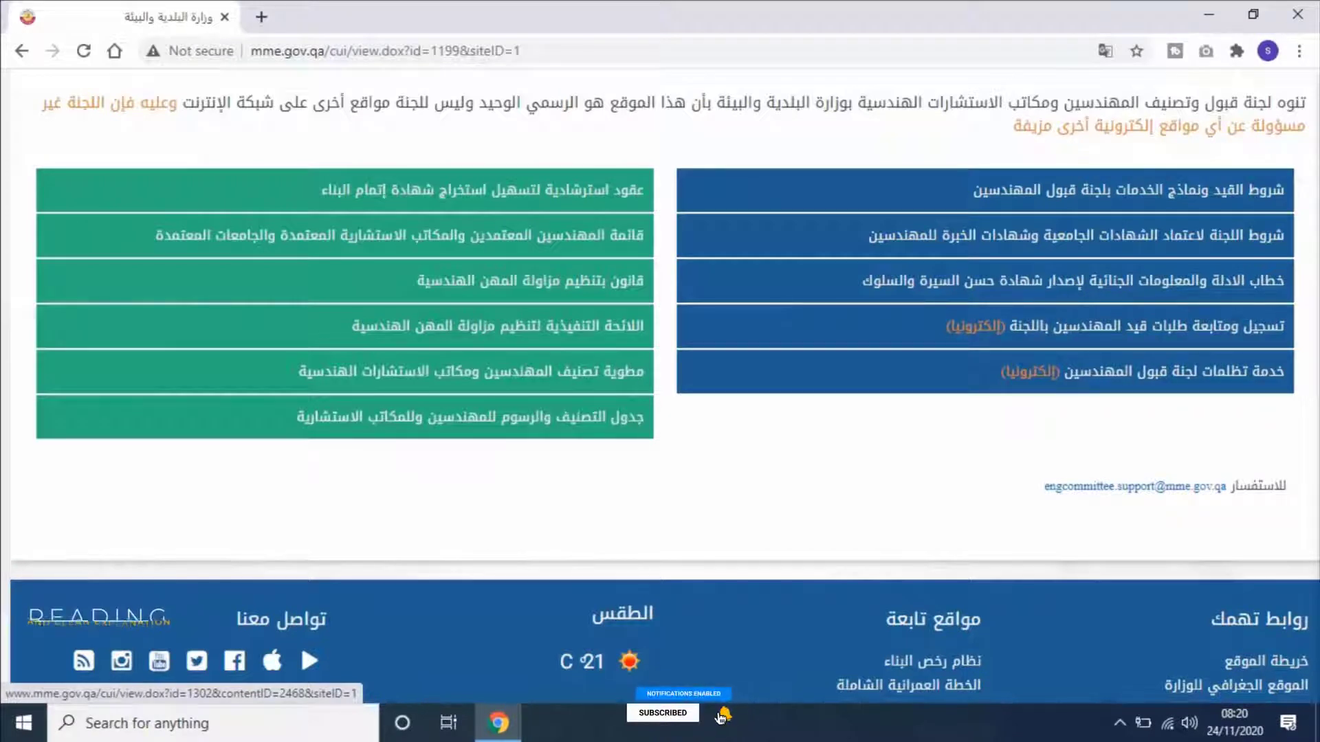
{"action": "left_click", "coordinate": [723, 717]}
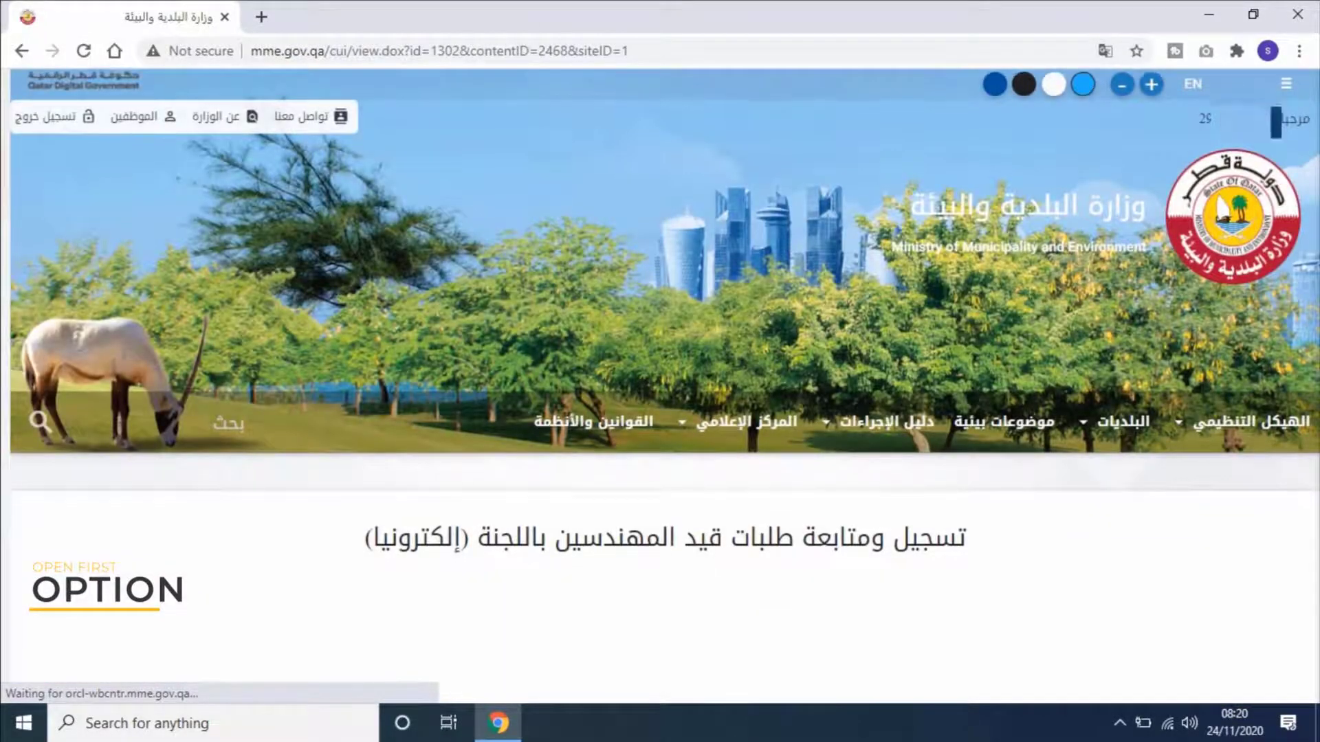
Review the follow-up details of request 68385, then return via رجوع to the committee services page
{"action": "scroll", "scroll_direction": "down", "scroll_amount": 3}
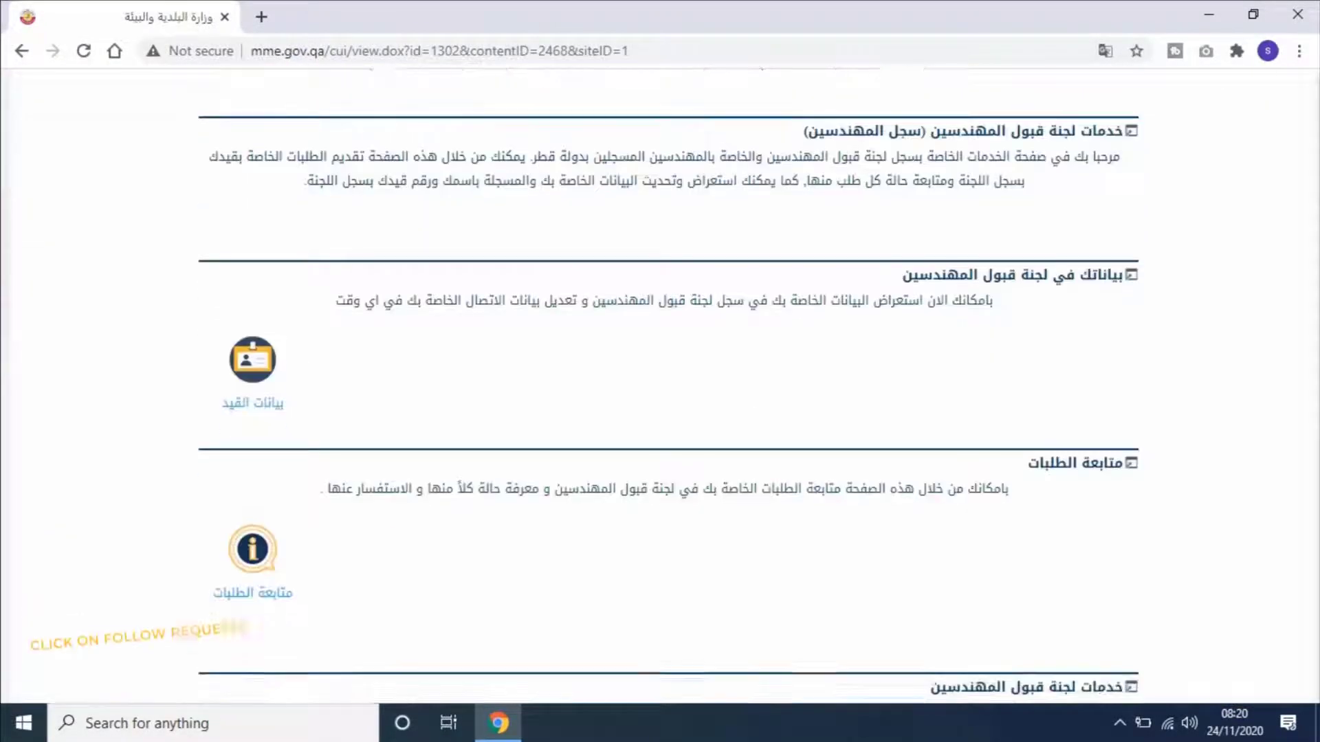
{"action": "scroll", "scroll_direction": "down", "scroll_amount": 3}
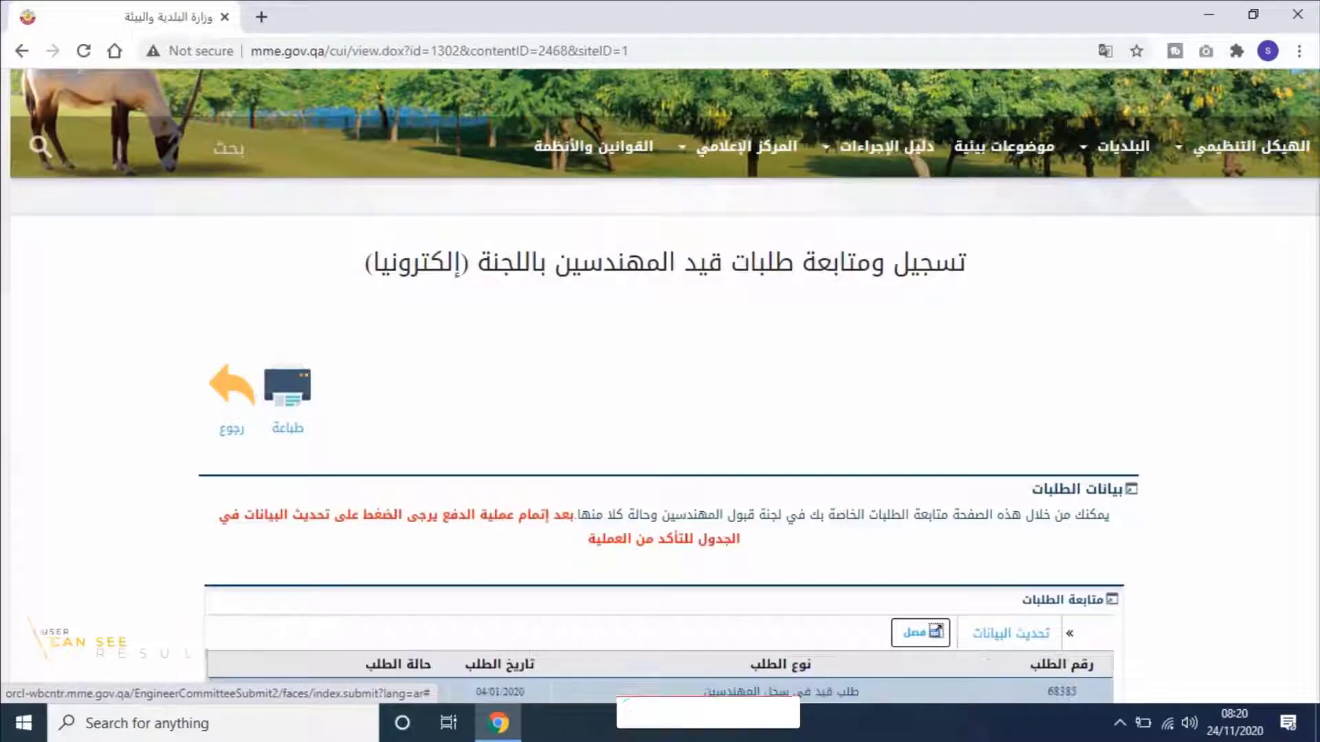
{"action": "scroll", "scroll_direction": "down", "scroll_amount": 3}
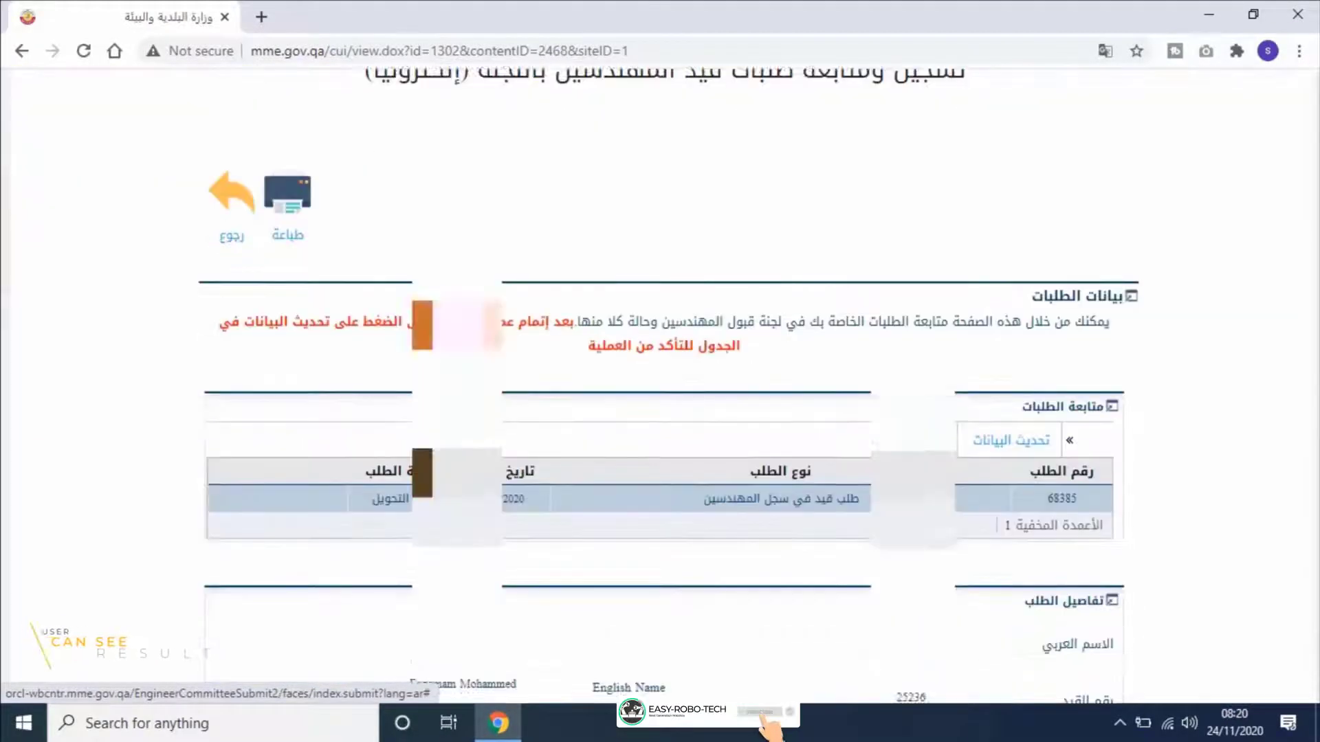
{"action": "scroll", "scroll_direction": "down", "scroll_amount": 3}
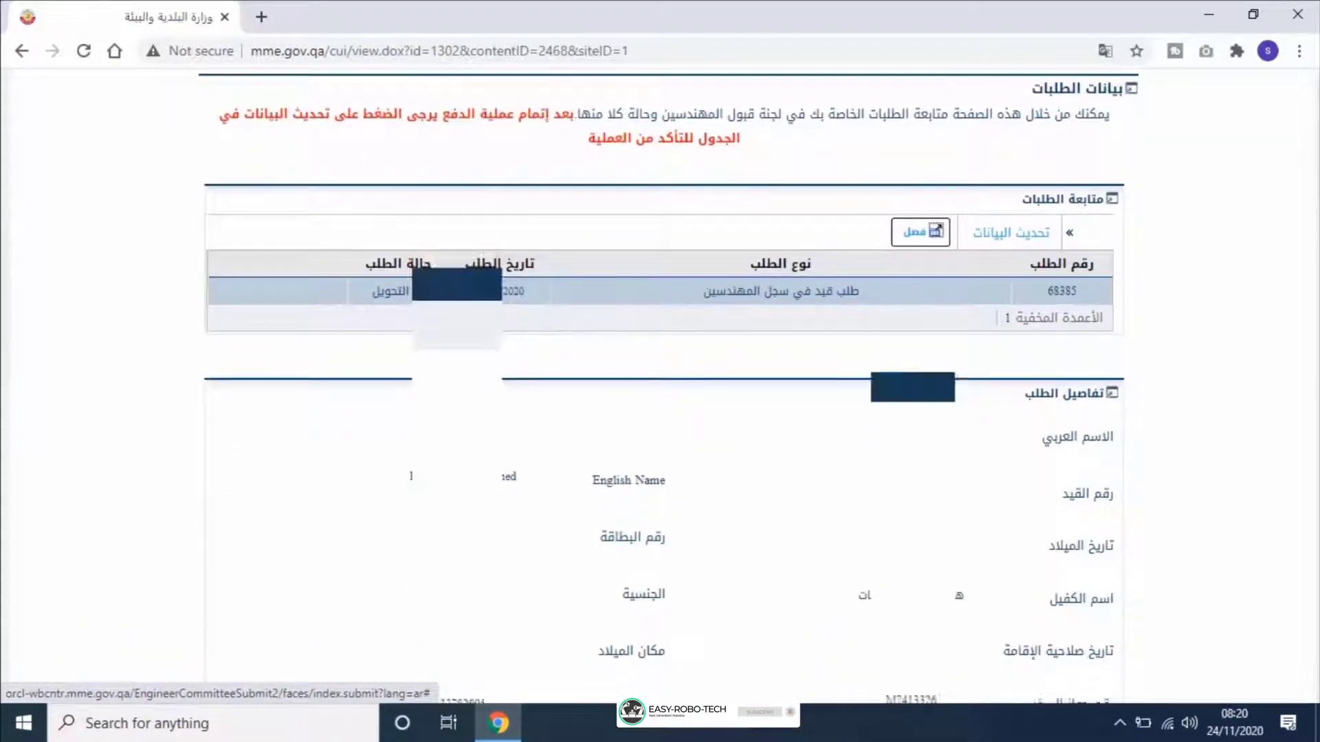
{"action": "scroll", "scroll_direction": "down", "scroll_amount": 3}
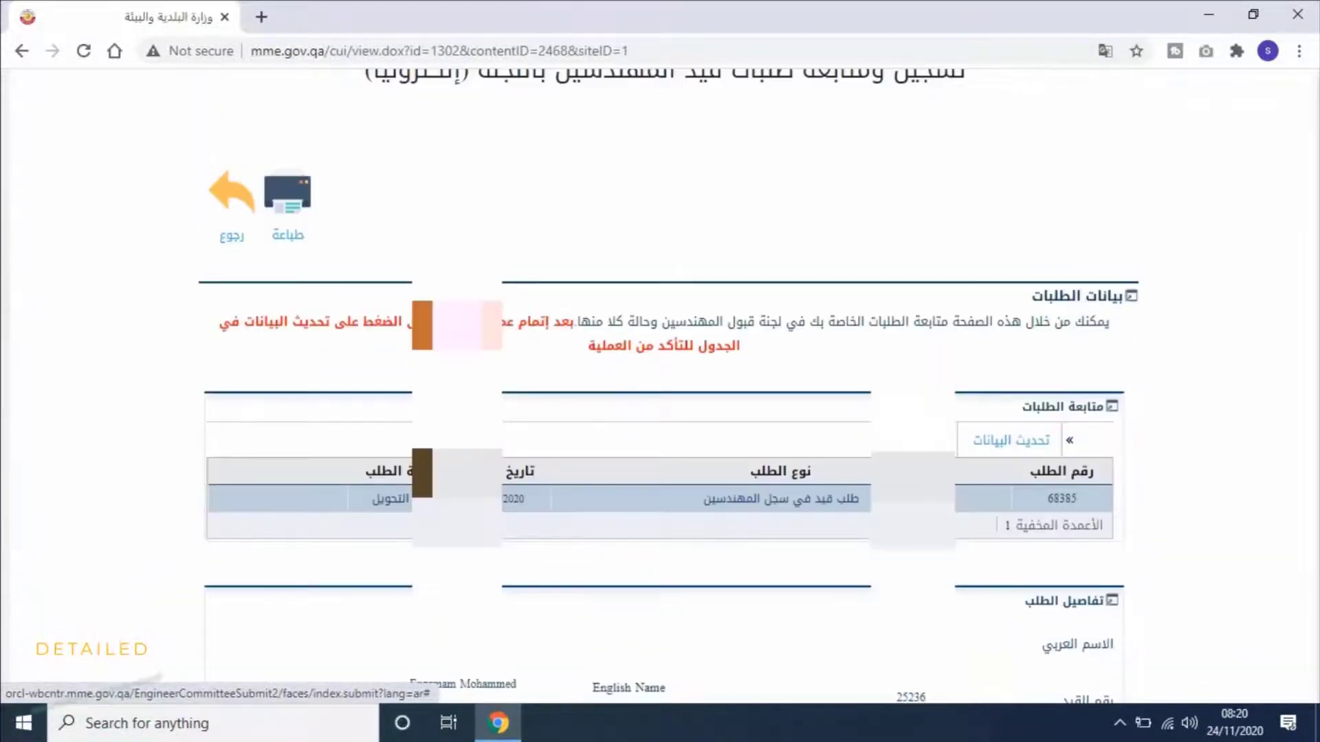
{"action": "left_click", "coordinate": [231, 192]}
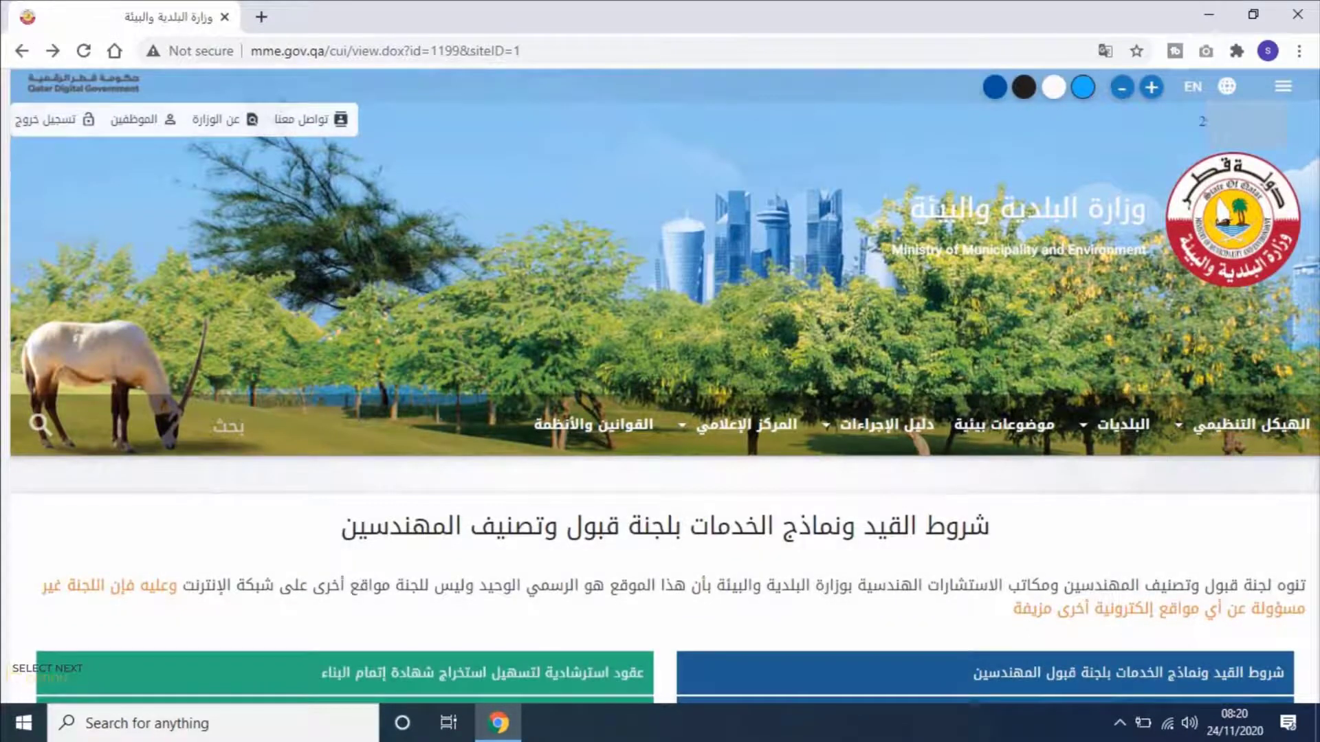
Enter the engineers admission committee grievances service and reach متابعة التظلمات
{"action": "scroll", "scroll_direction": "down", "scroll_amount": 3}
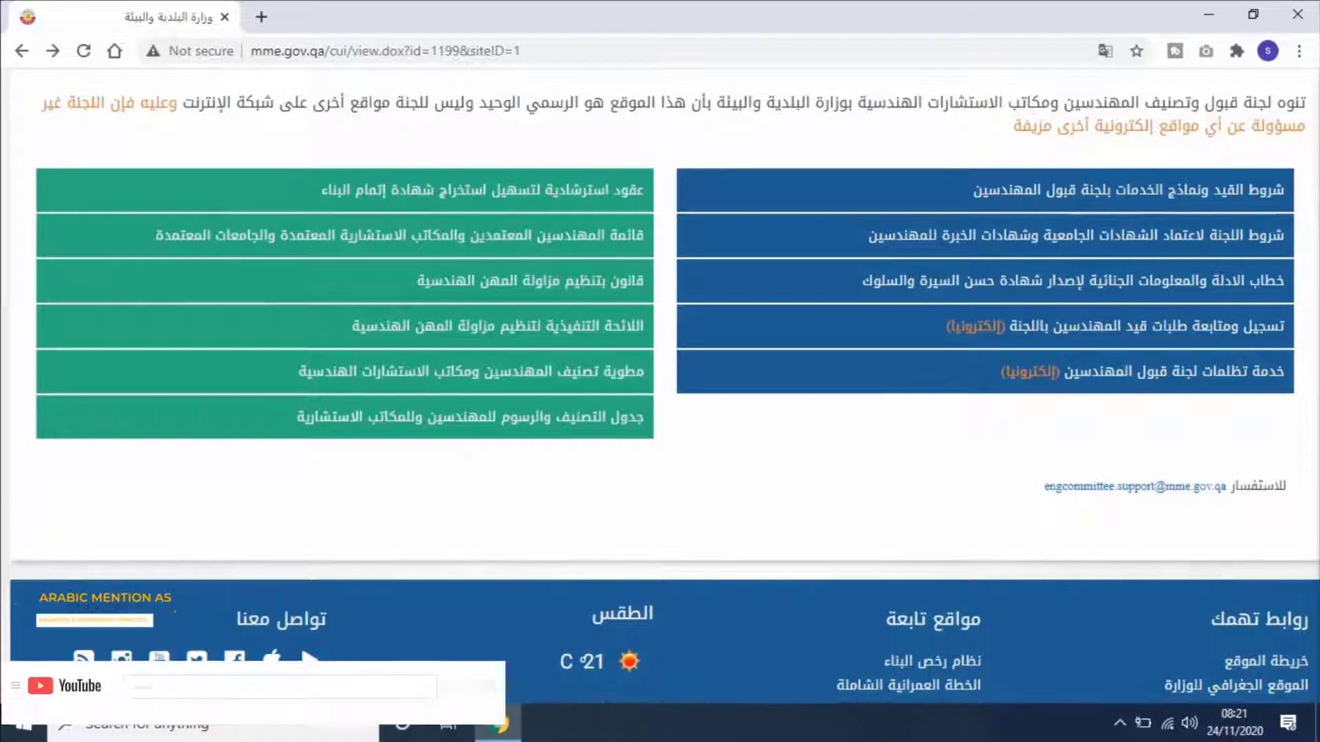
{"action": "type", "text": "Easy-Robo-Tech"}
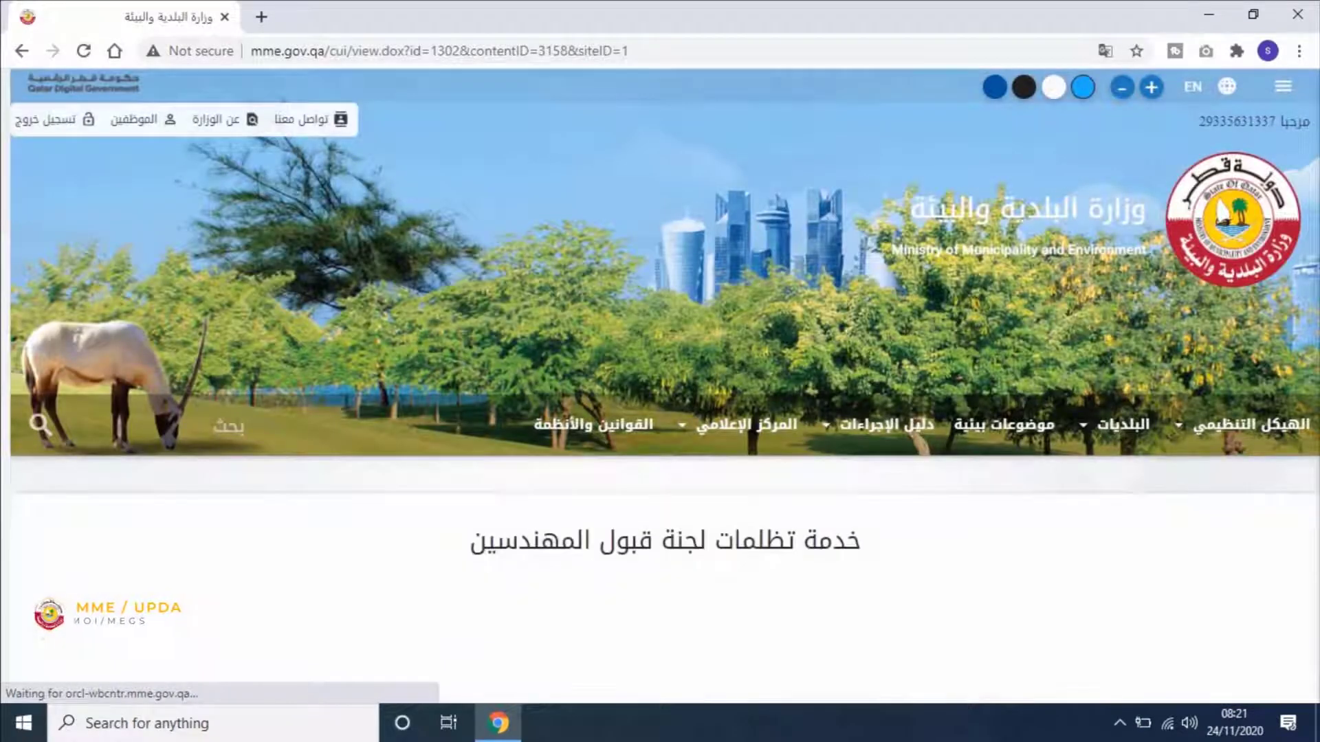
{"action": "scroll", "scroll_direction": "down", "scroll_amount": 3}
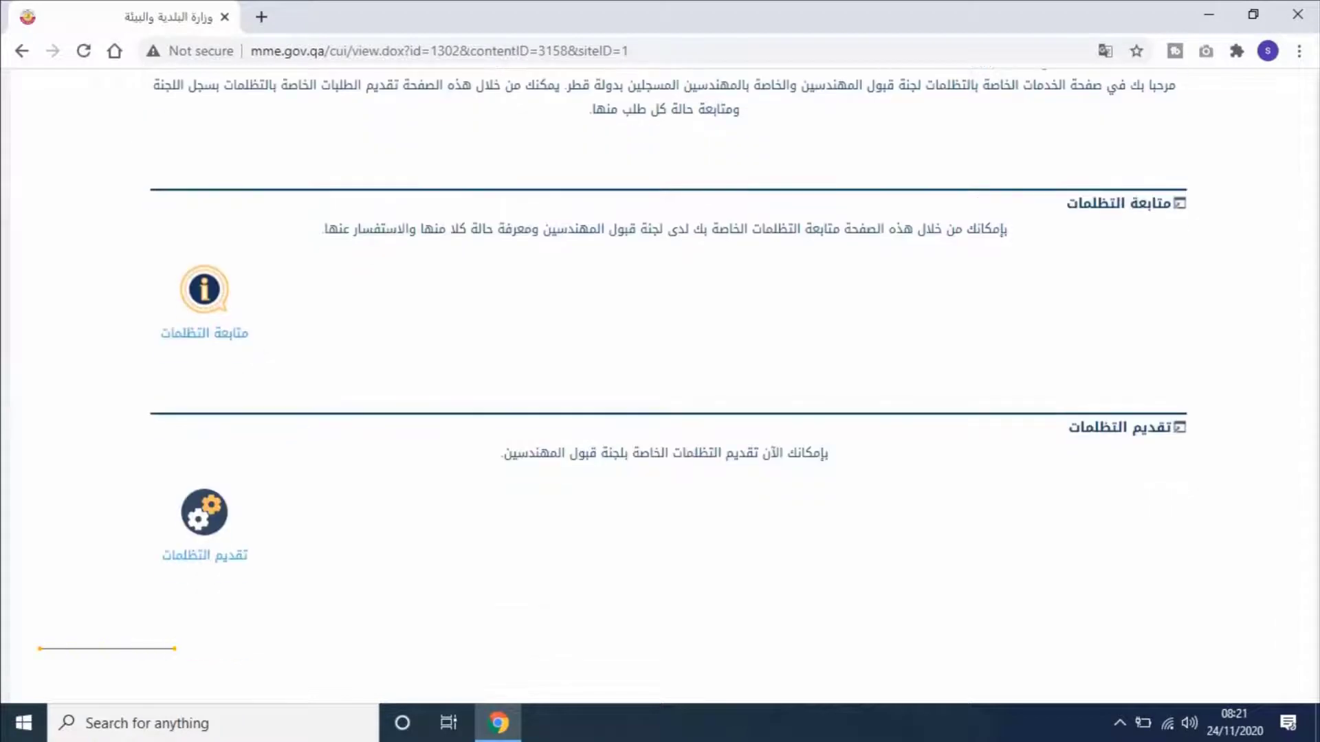
{"action": "mouse_move", "coordinate": [204, 331]}
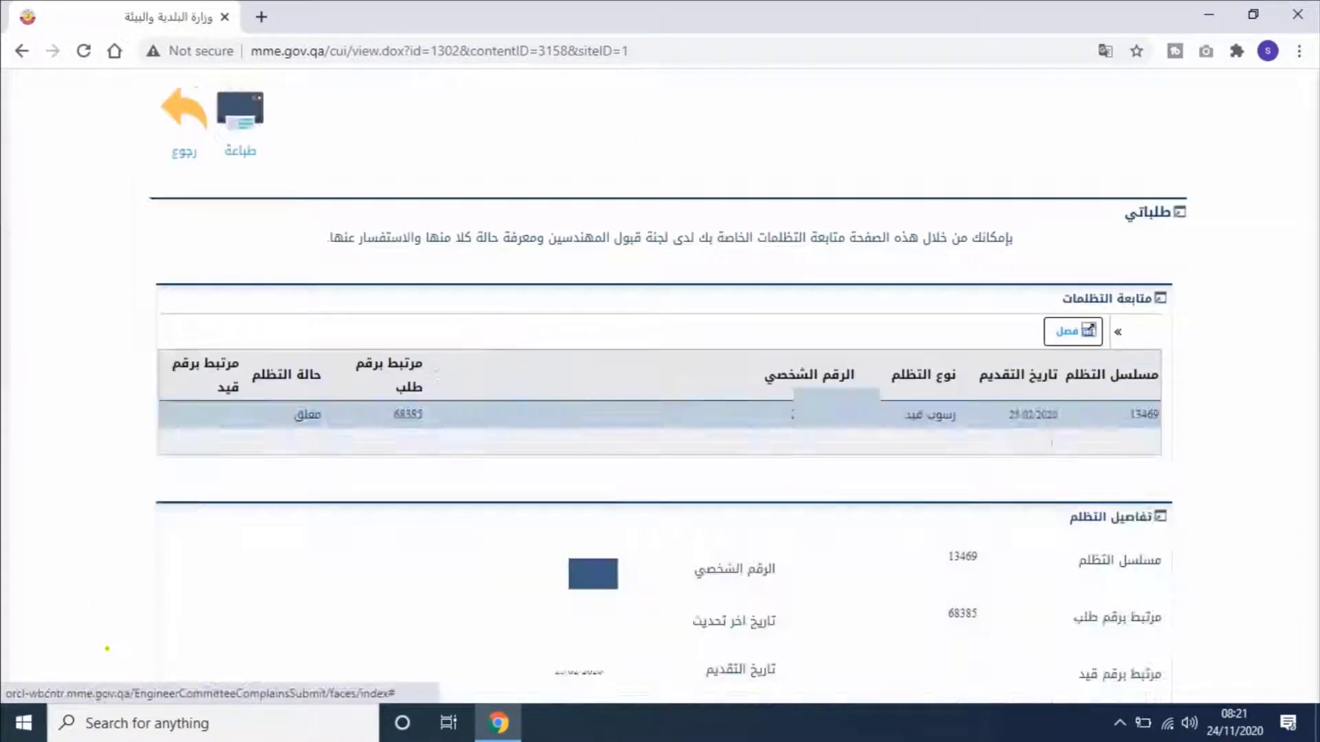
Bring grievance 13469's details into view and highlight the linked request number 68385
{"action": "scroll", "scroll_direction": "down", "scroll_amount": 3}
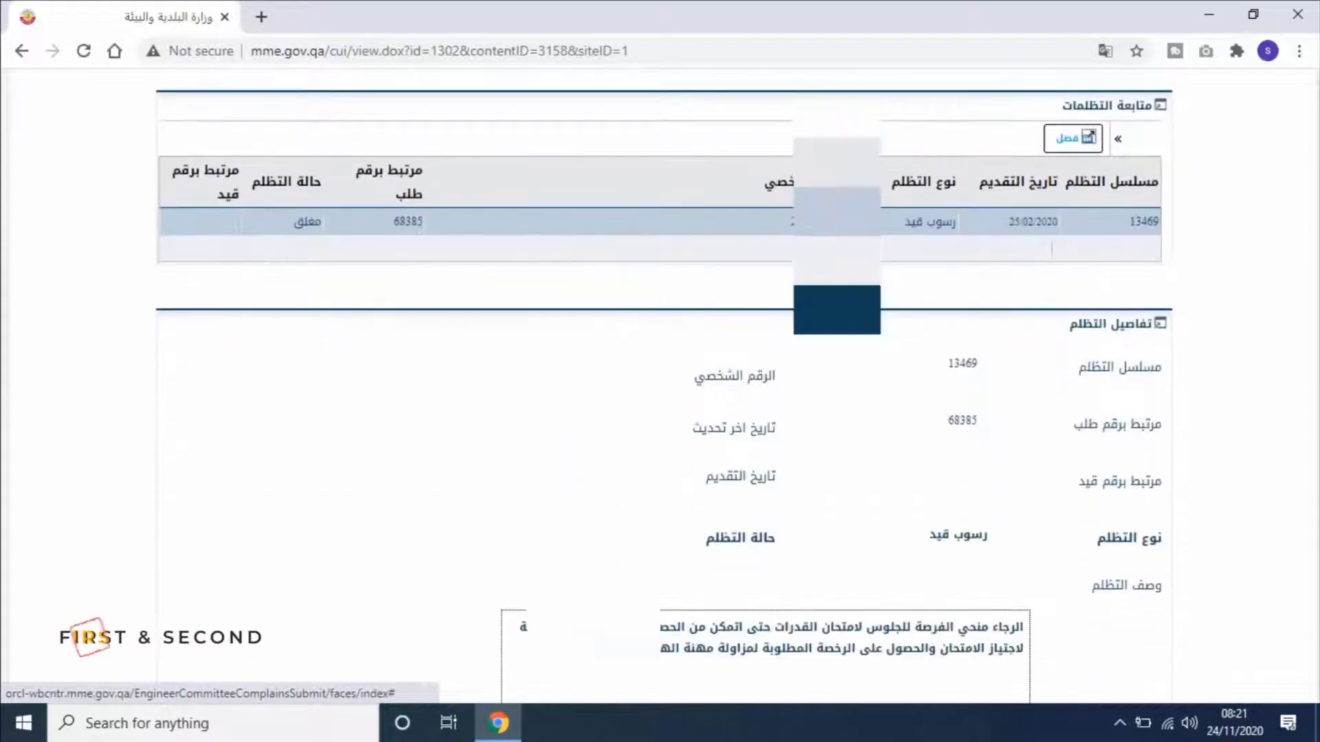
{"action": "scroll", "scroll_direction": "down", "scroll_amount": 3}
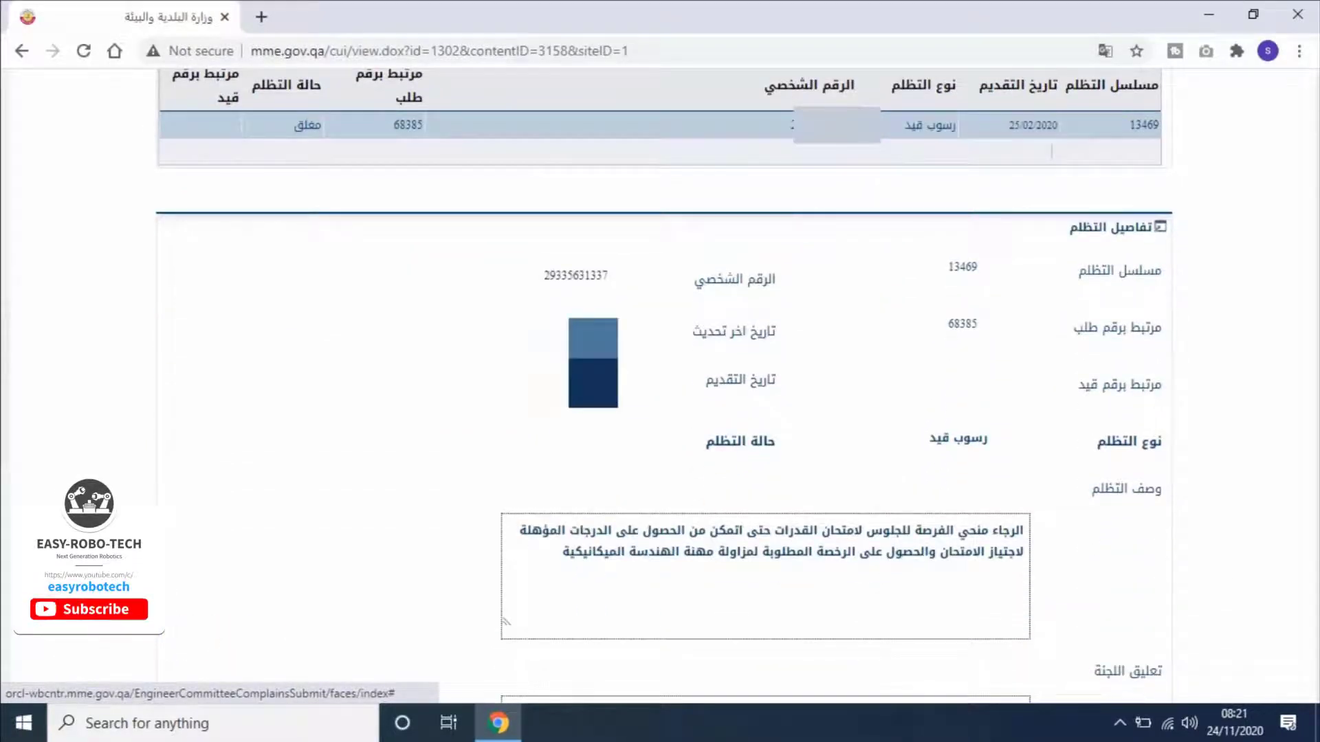
{"action": "left_click", "coordinate": [88, 609]}
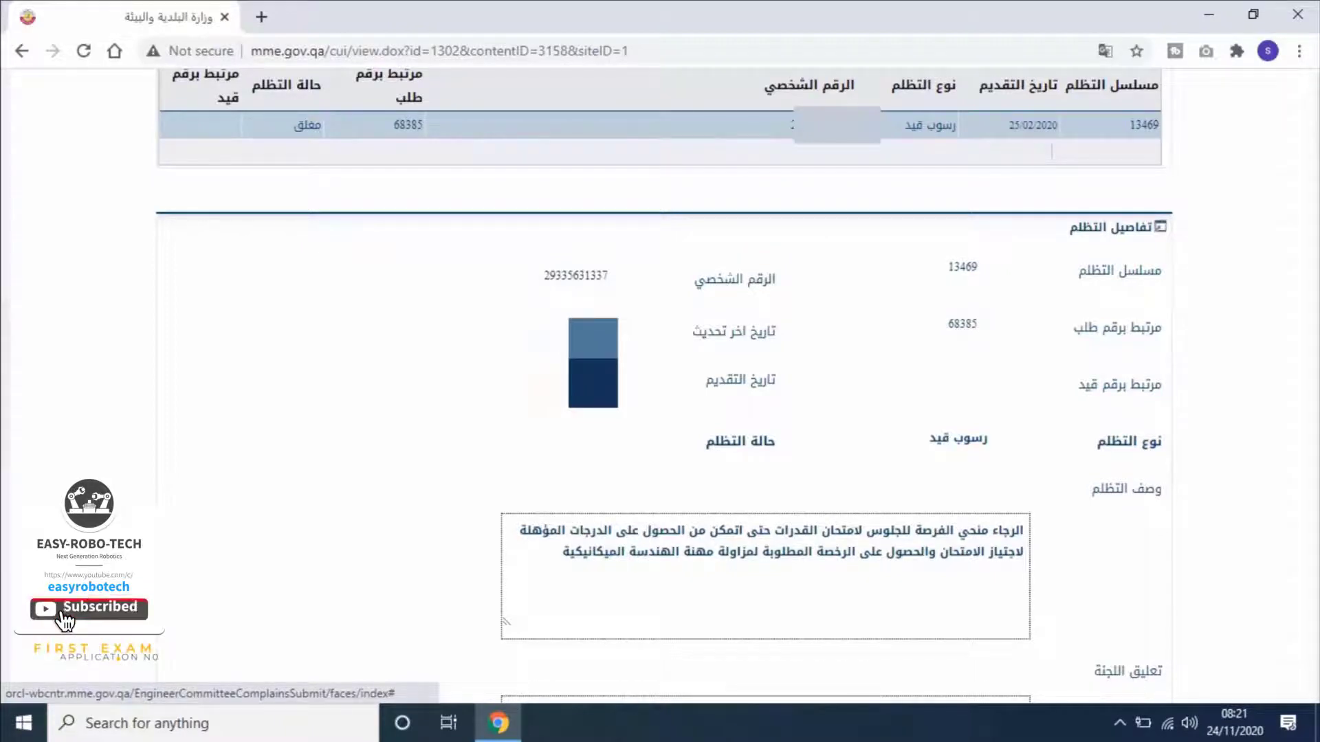
{"action": "double_click", "coordinate": [959, 324]}
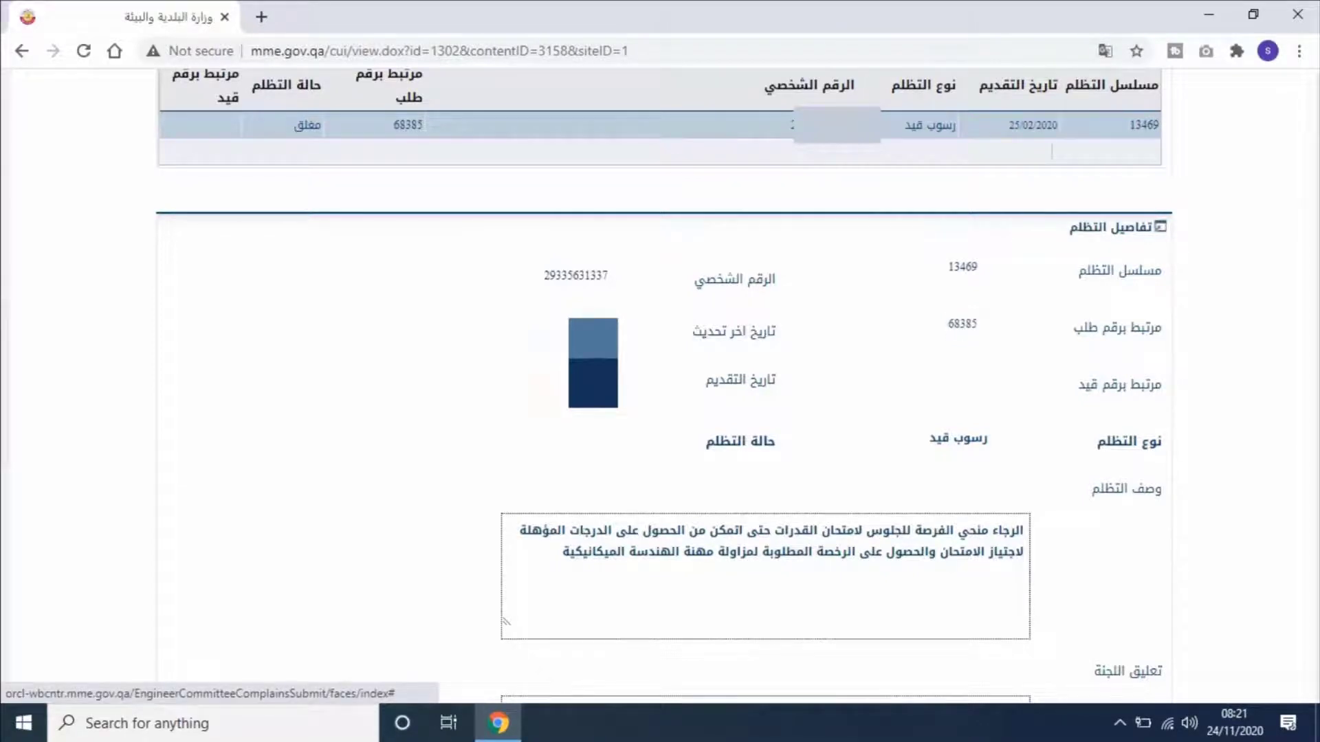
{"action": "double_click", "coordinate": [960, 267]}
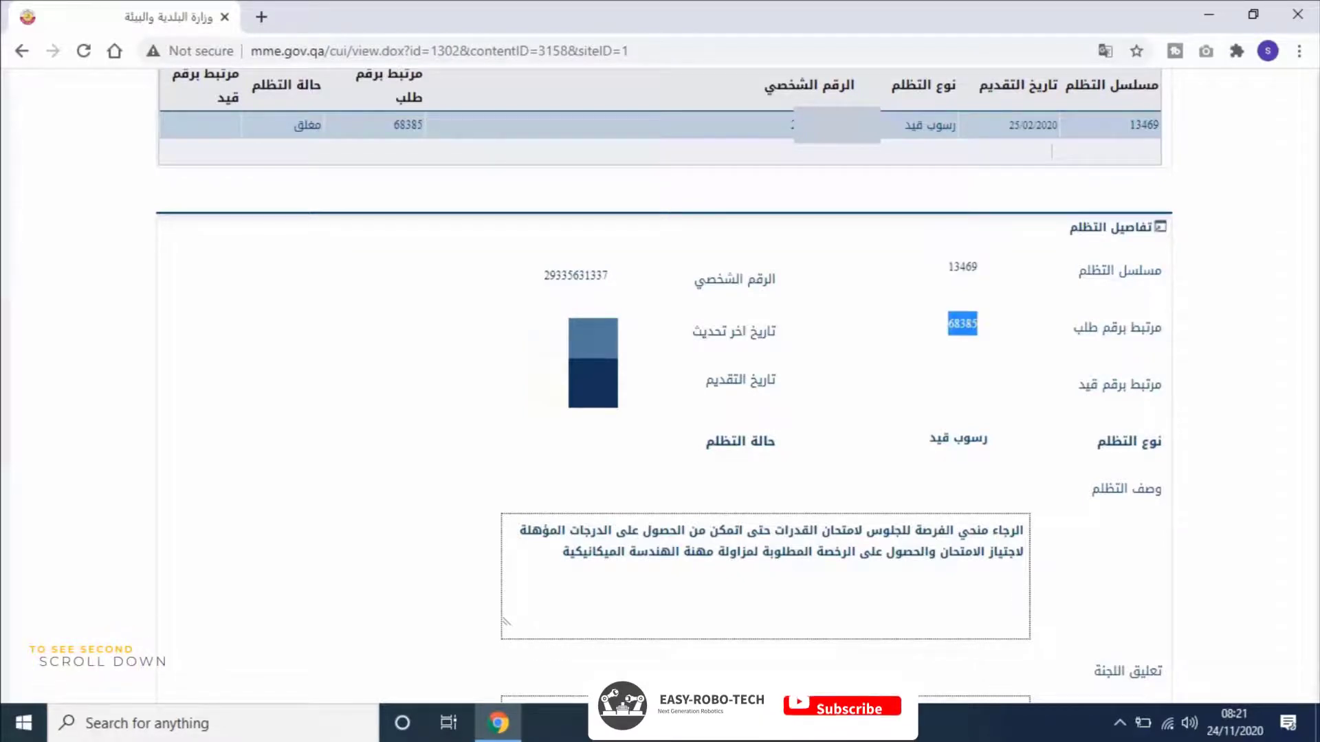
Reach the تعليق اللجنة box showing the committee's second exam date comment
{"action": "scroll", "scroll_direction": "down", "scroll_amount": 3}
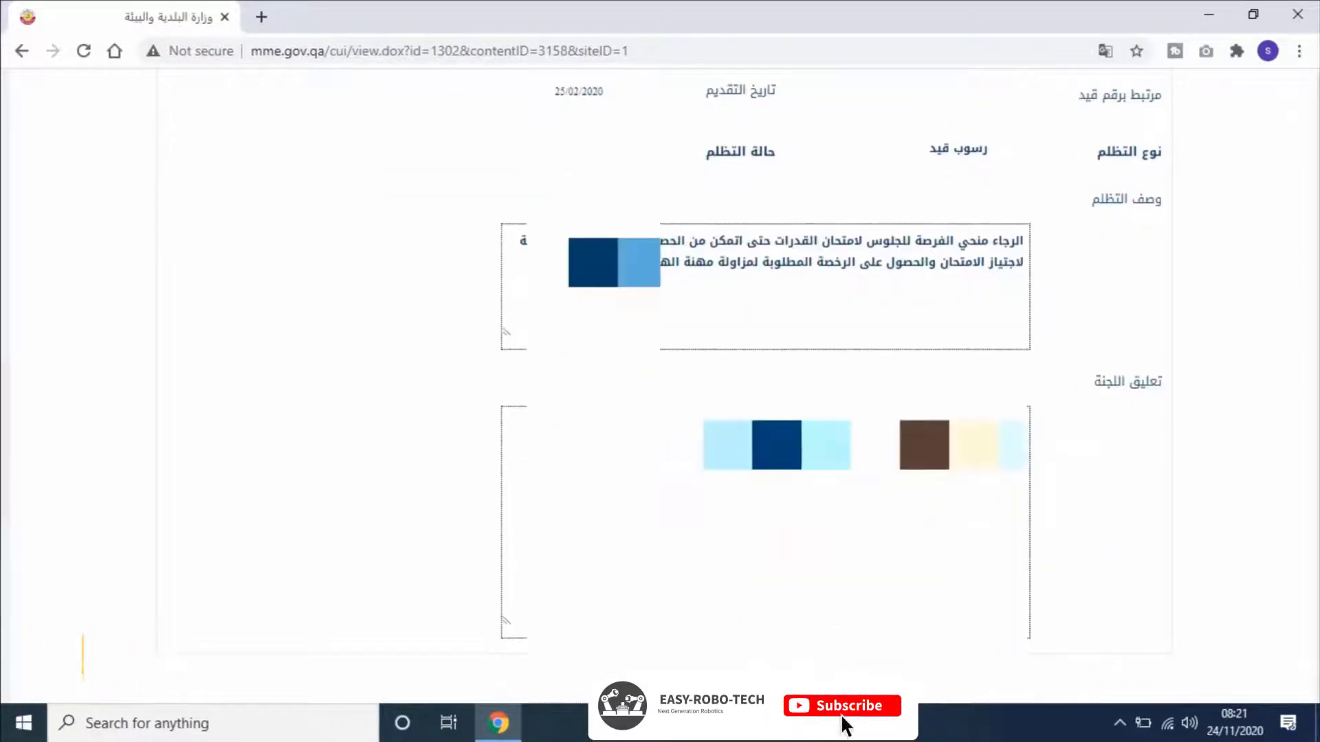
{"action": "left_click", "coordinate": [841, 707]}
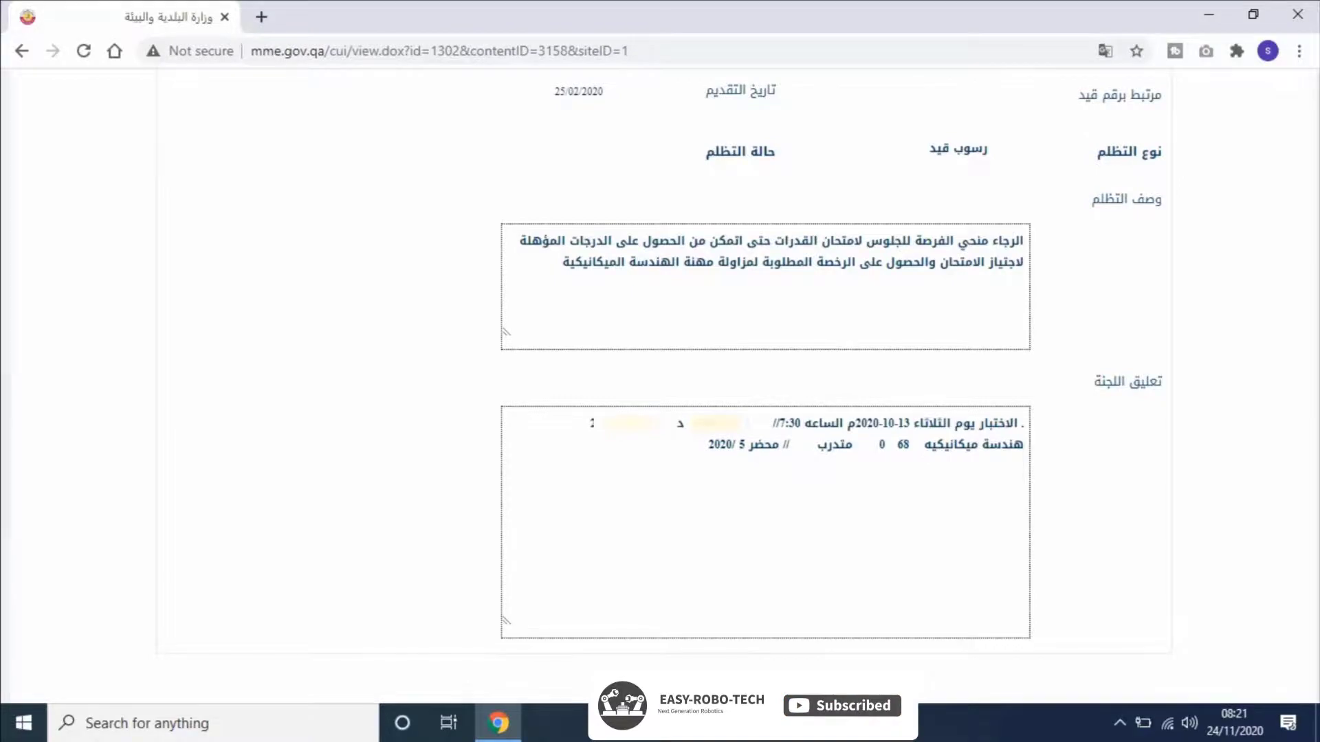